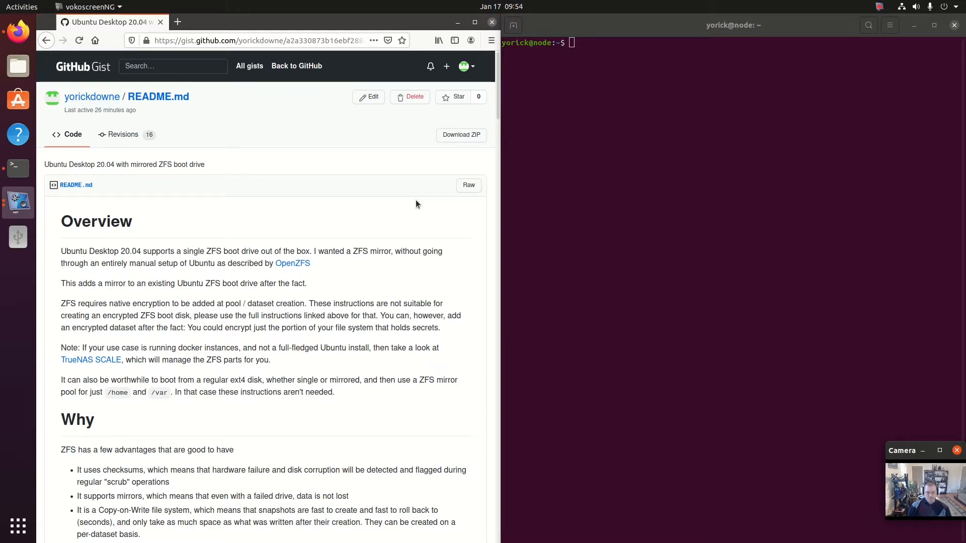
# Step: Run zpool status to show bpool and rpool degraded with an UNAVAIL mirror member
pyautogui.scroll(-3)
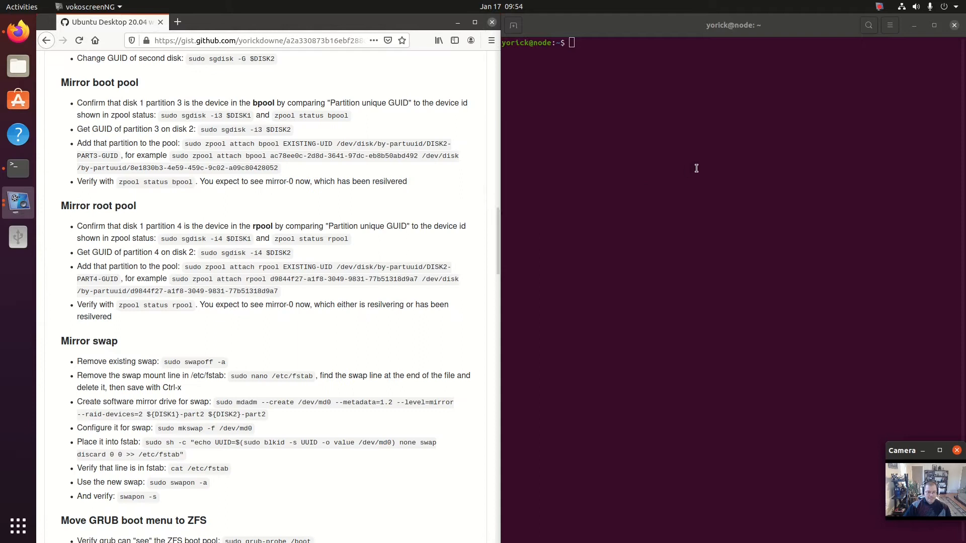
pyautogui.write('zpool')
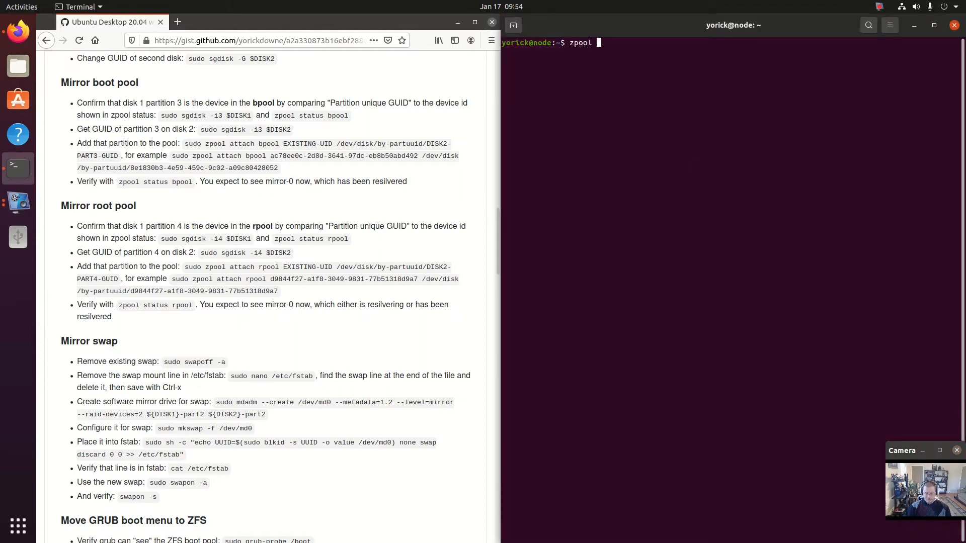
pyautogui.press('Return')
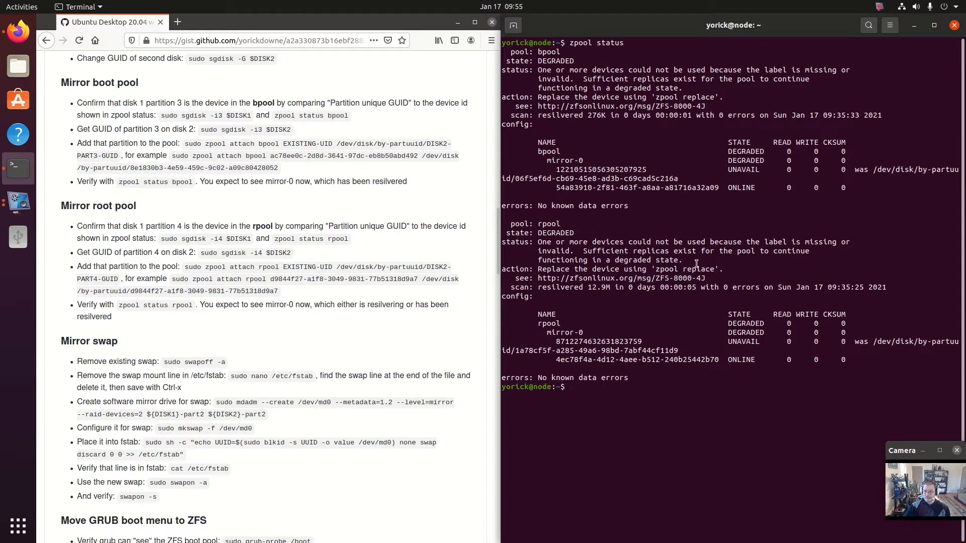
pyautogui.moveTo(727, 348)
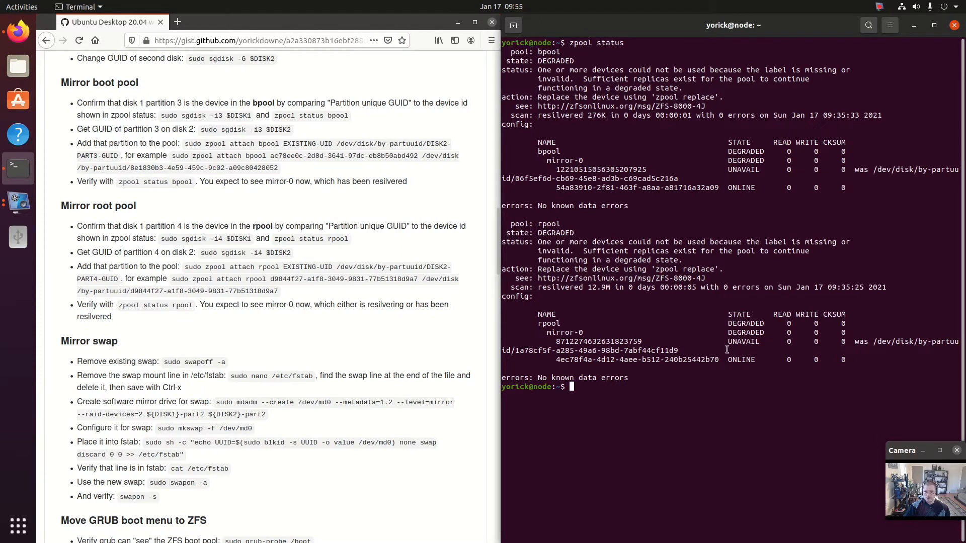
pyautogui.moveTo(522, 338)
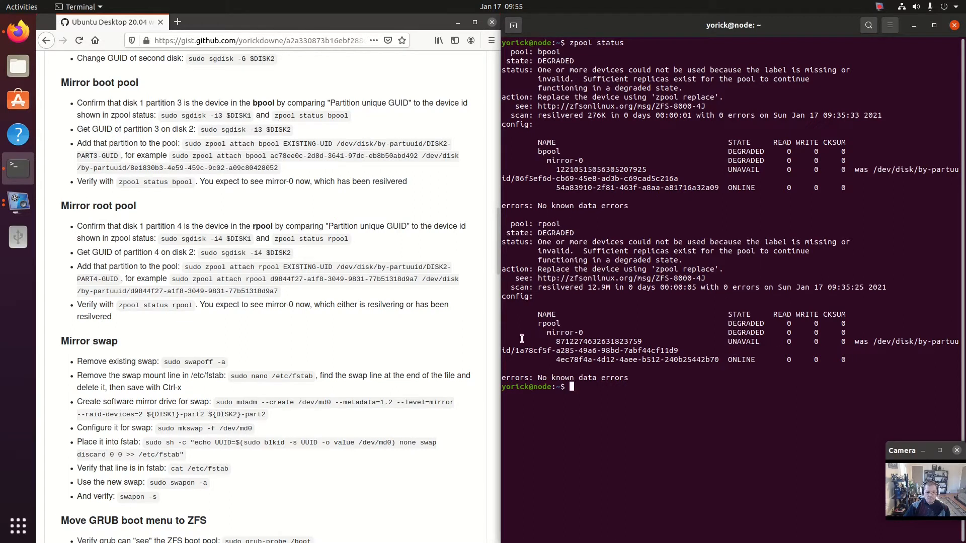
# Step: Show sudo mdadm -D /dev/md0, revealing md0 clean but degraded with one active device
pyautogui.write('sudo md')
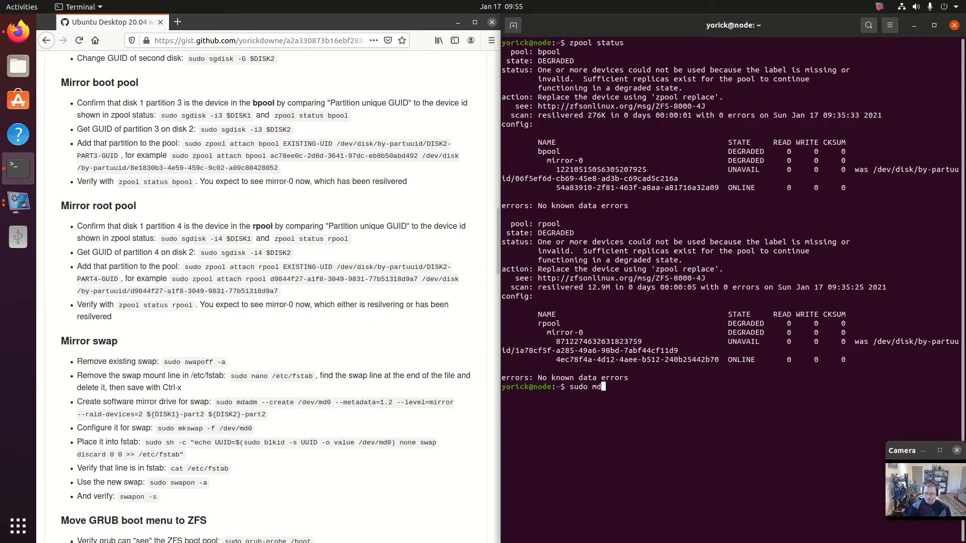
pyautogui.press('Return')
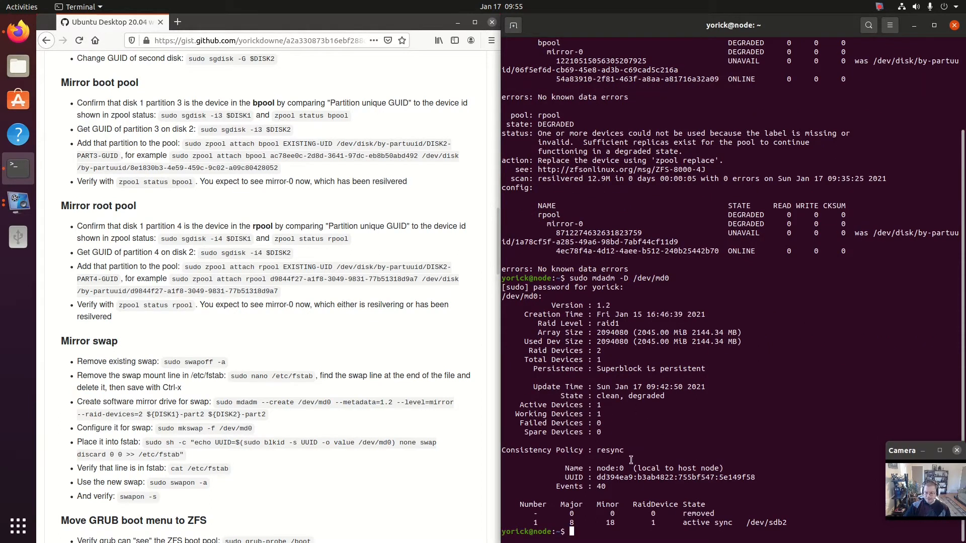
pyautogui.scroll(-3)
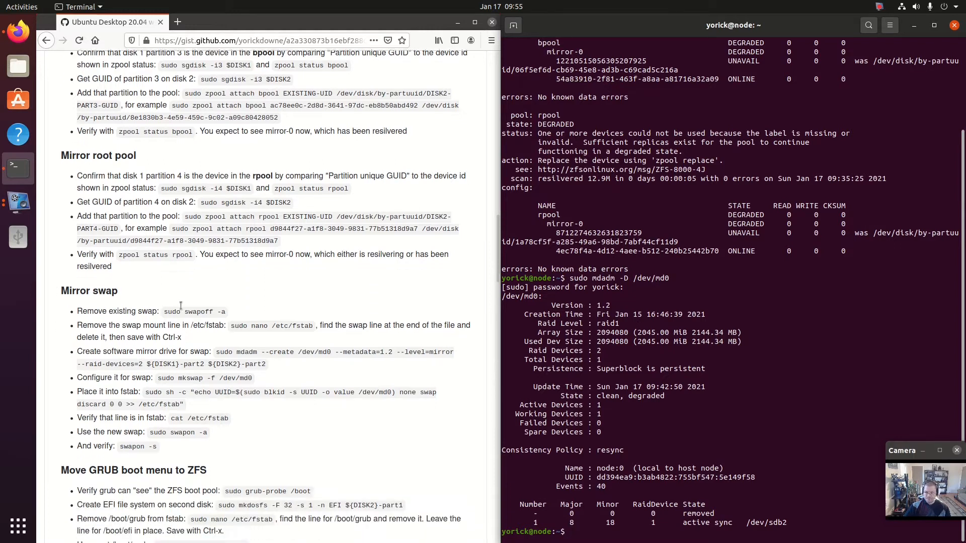
pyautogui.scroll(-3)
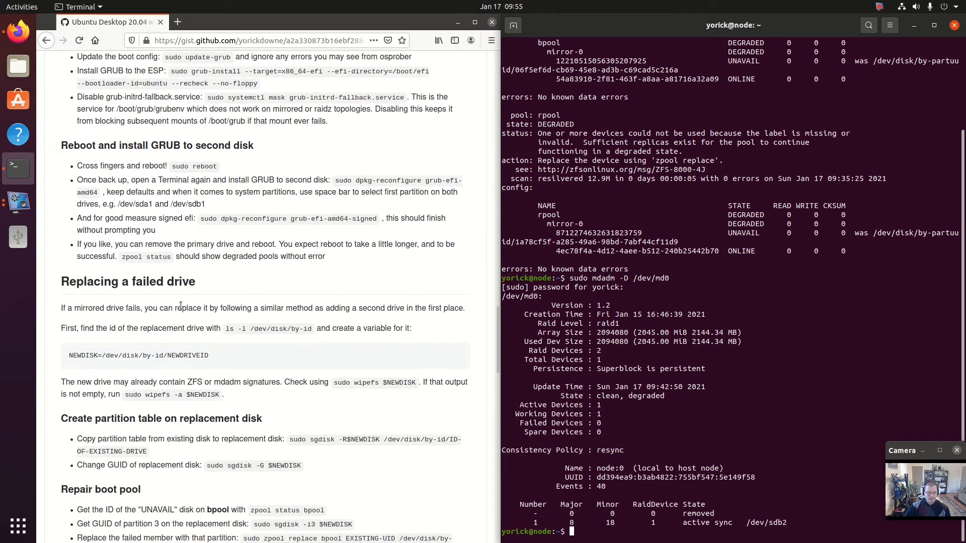
pyautogui.moveTo(266, 320)
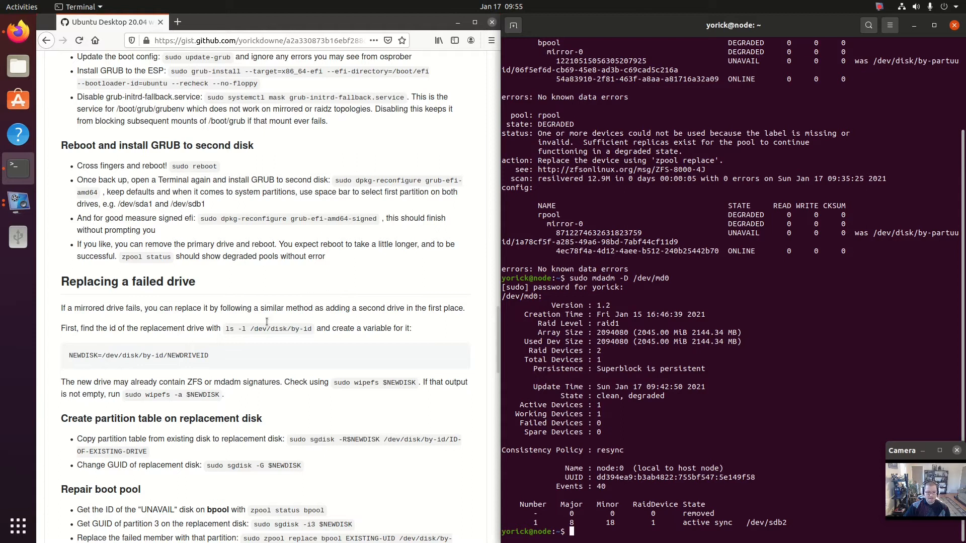
# Step: List drives by id and set NEWDISK to /dev/disk/by-id/scsi-35000cca01bce509c
pyautogui.write('ls -l /dev/dis')
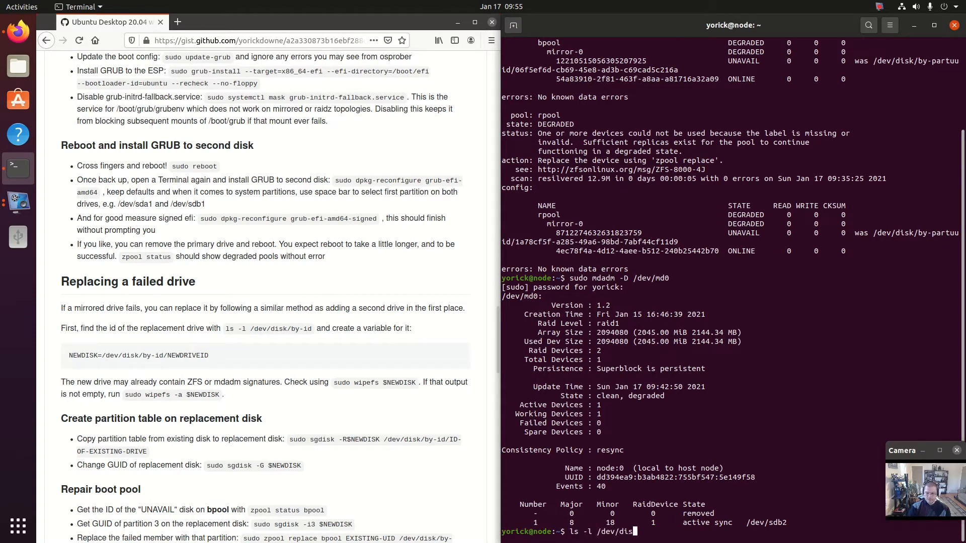
pyautogui.press('Return')
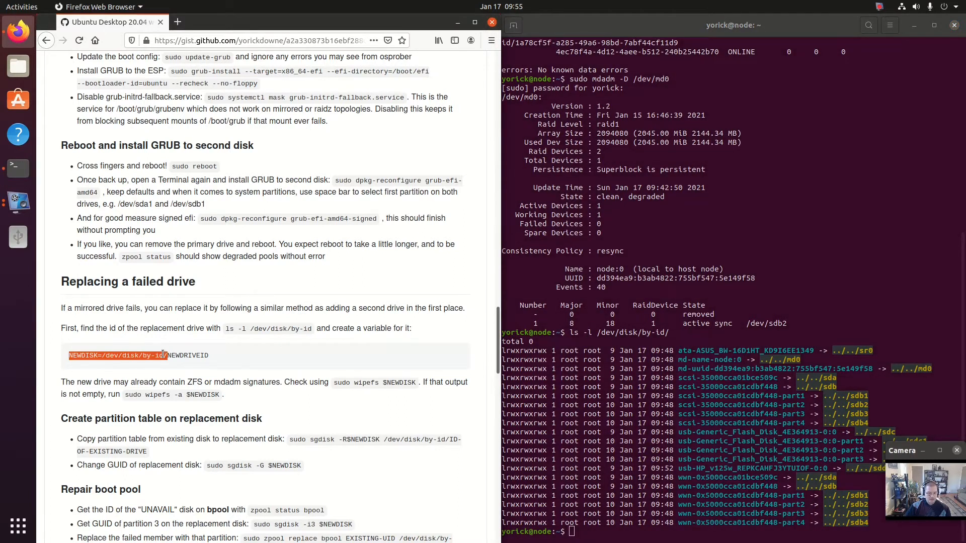
pyautogui.rightClick(567, 416)
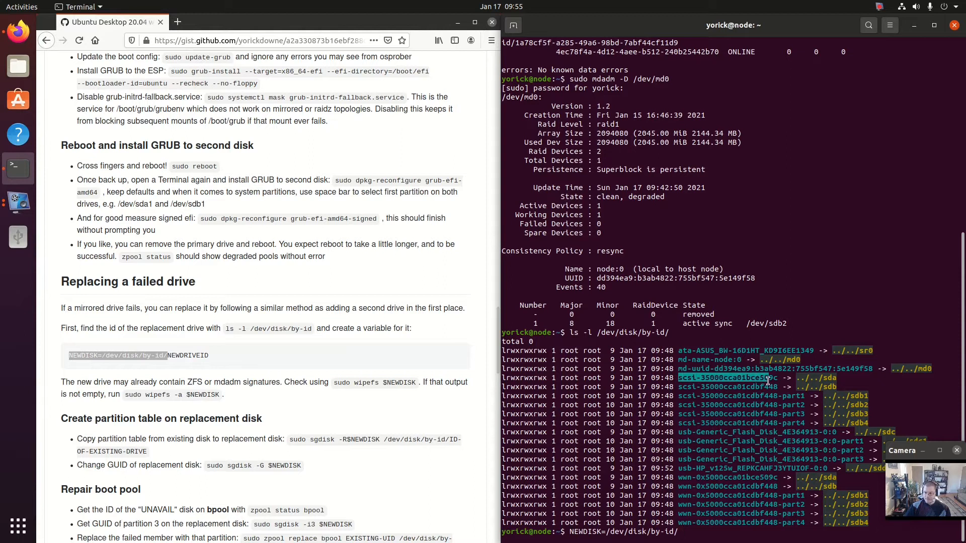
pyautogui.moveTo(708, 434)
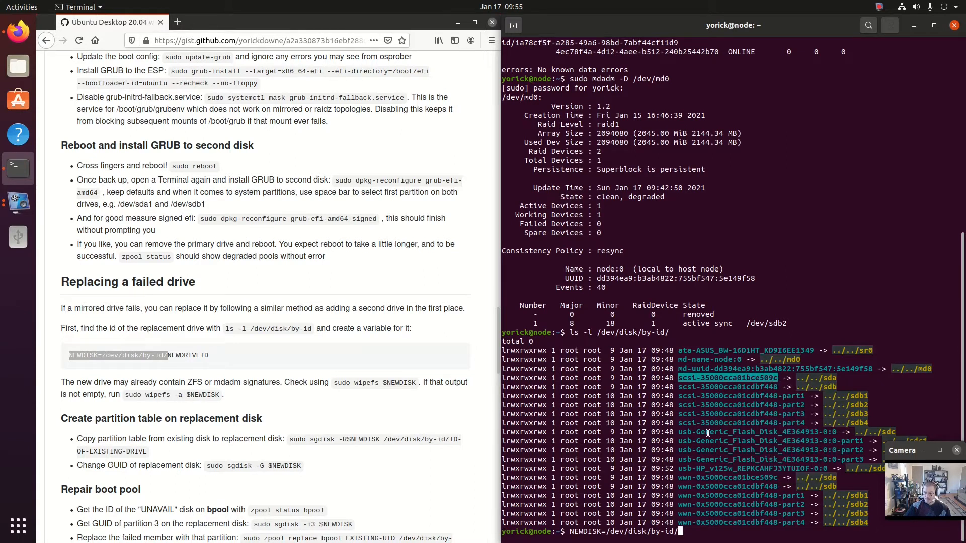
pyautogui.write('scsi-35000cca01bce509c')
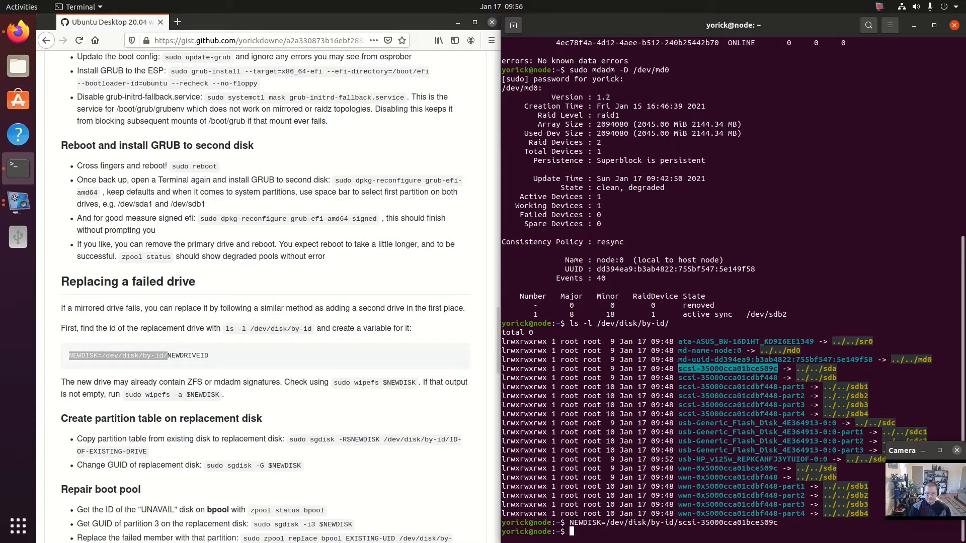
# Step: Run wipefs on $NEWDISK and copy the partition table from scsi-35000cca01cdbf448 with sgdisk -R
pyautogui.scroll(-3)
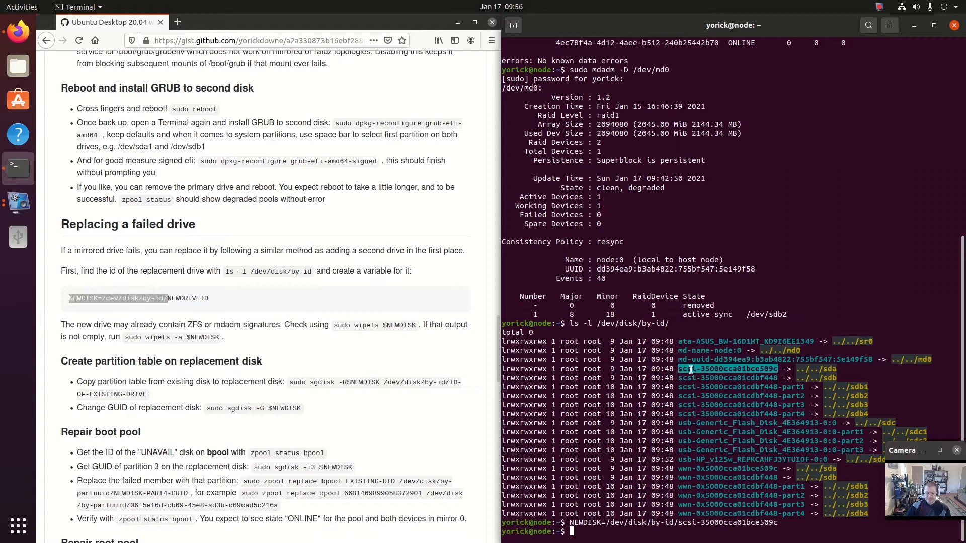
pyautogui.moveTo(414, 343)
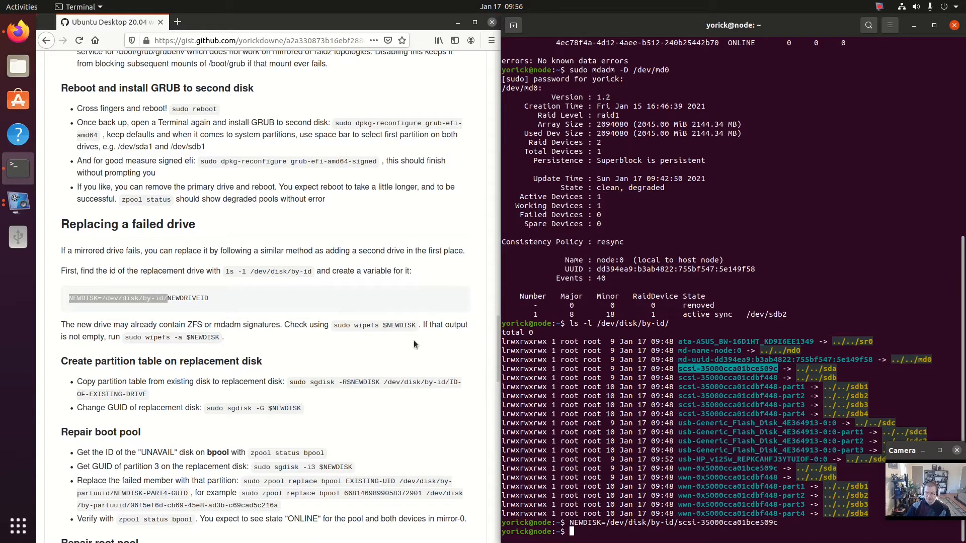
pyautogui.moveTo(347, 334)
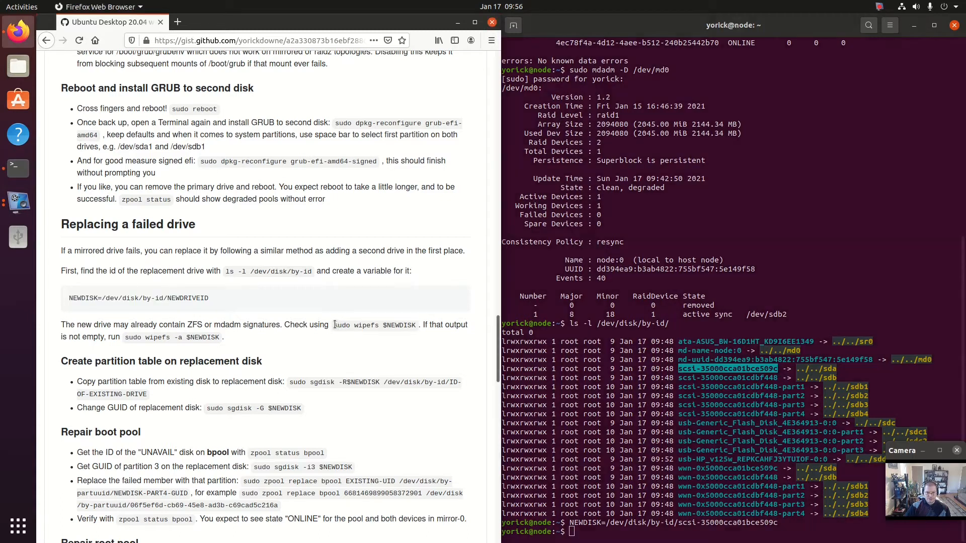
pyautogui.rightClick(373, 324)
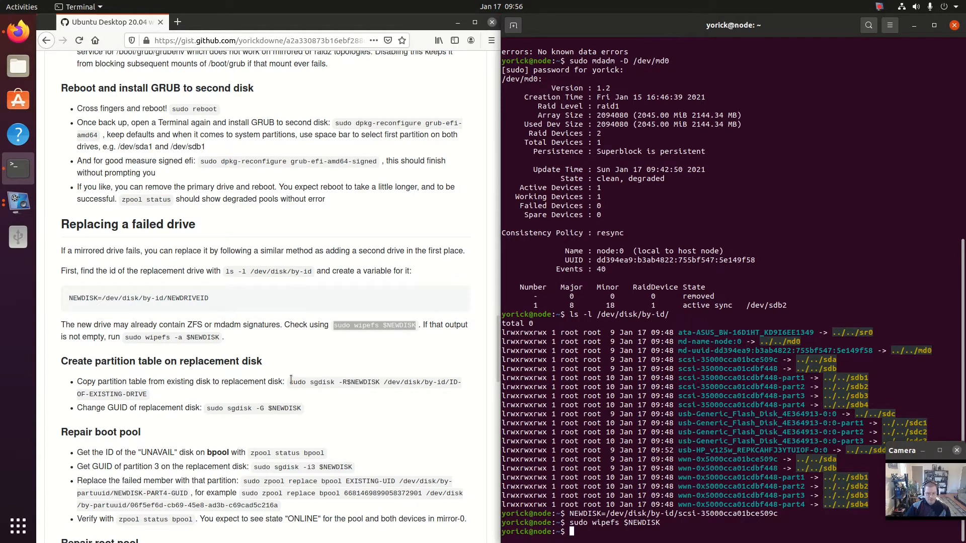
pyautogui.doubleClick(335, 382)
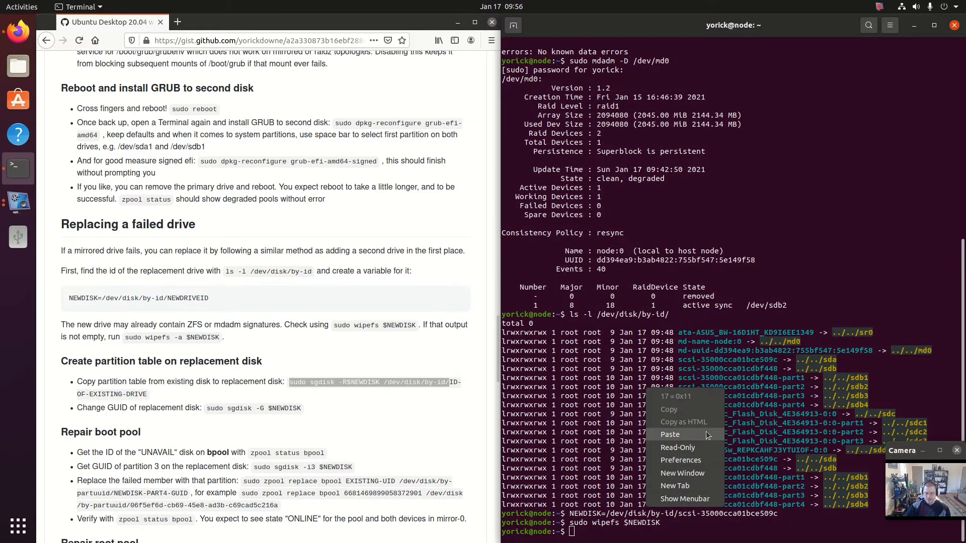
pyautogui.click(669, 434)
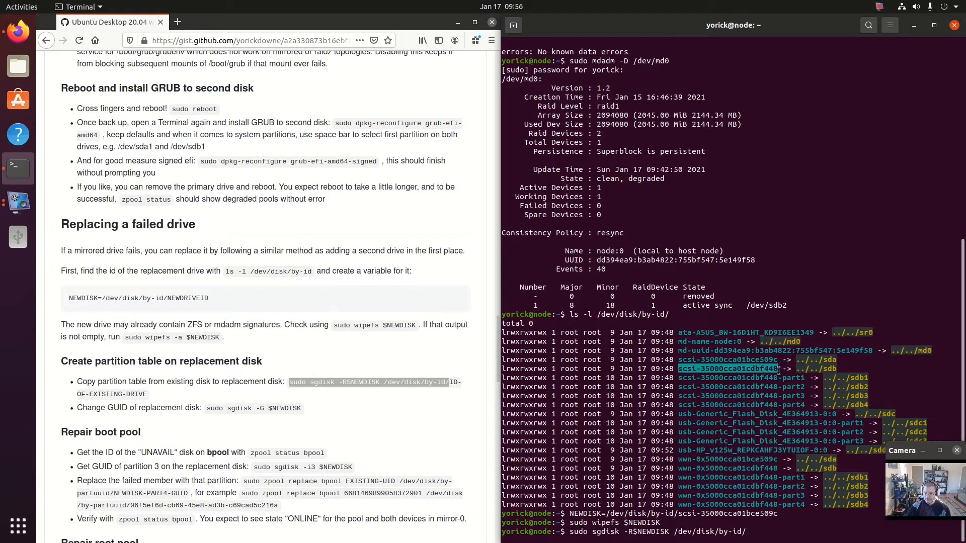
pyautogui.rightClick(757, 437)
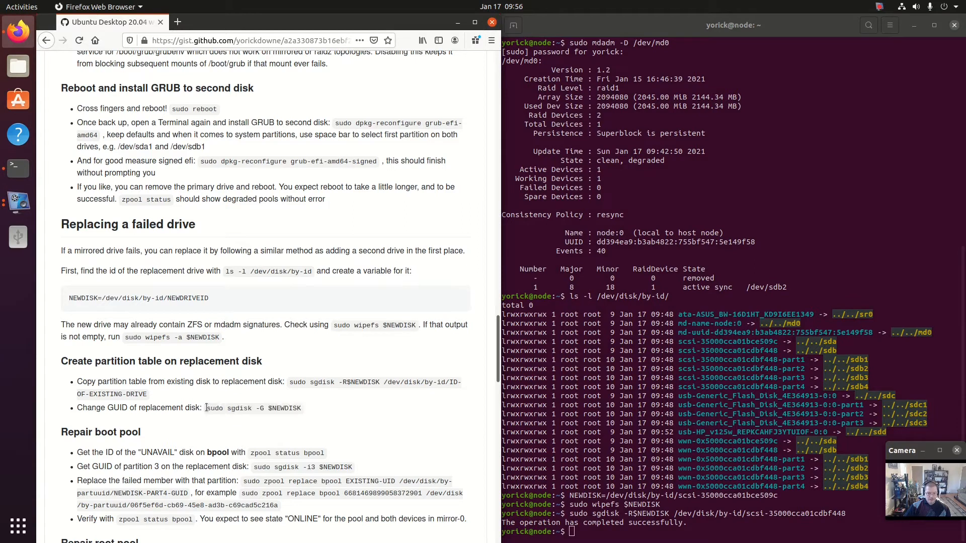
# Step: Paste sudo sgdisk -G $NEWDISK at the prompt to randomize the new disk's GUIDs
pyautogui.rightClick(252, 408)
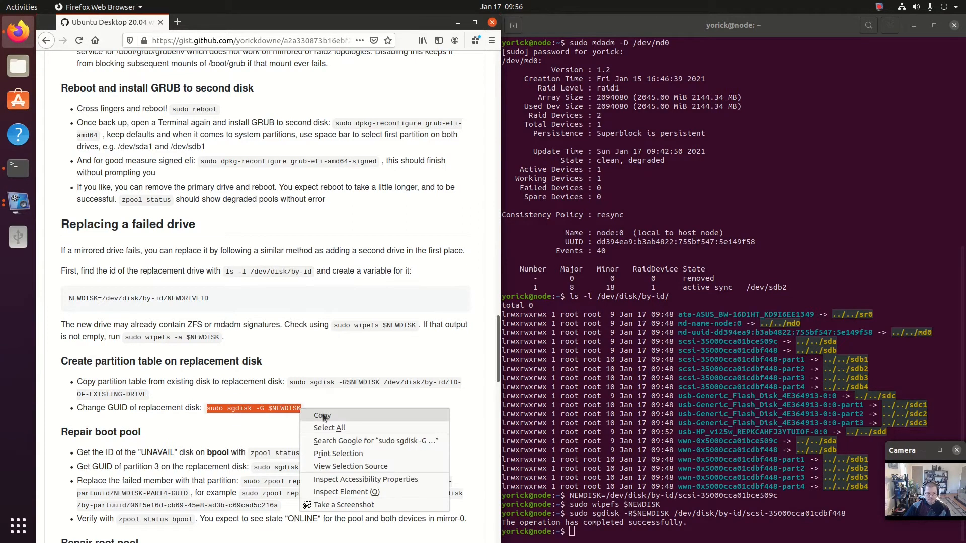
pyautogui.rightClick(678, 369)
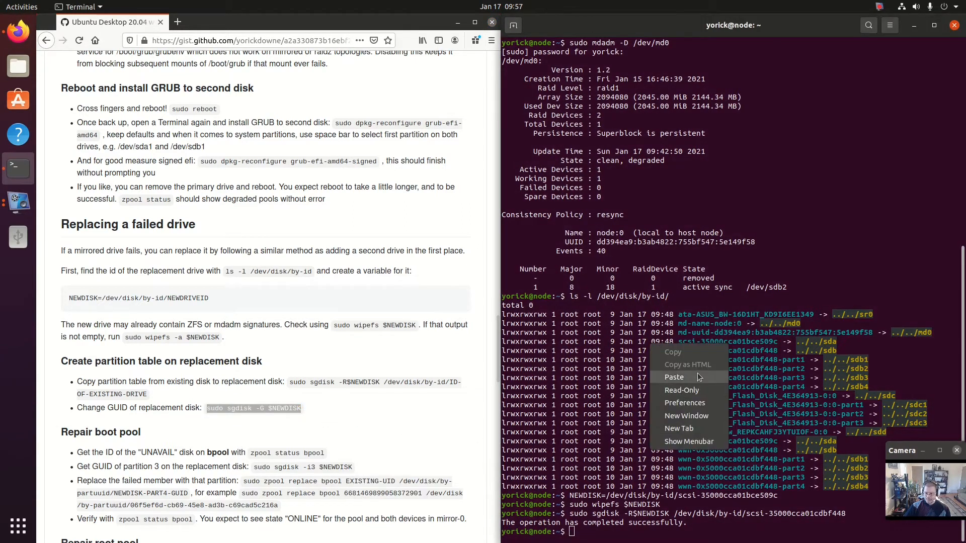
pyautogui.click(674, 377)
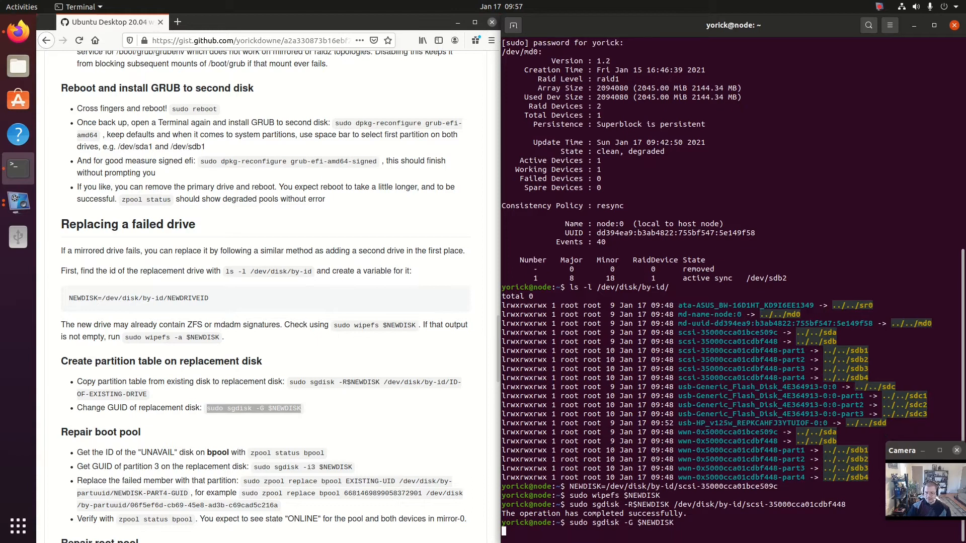
pyautogui.moveTo(331, 359)
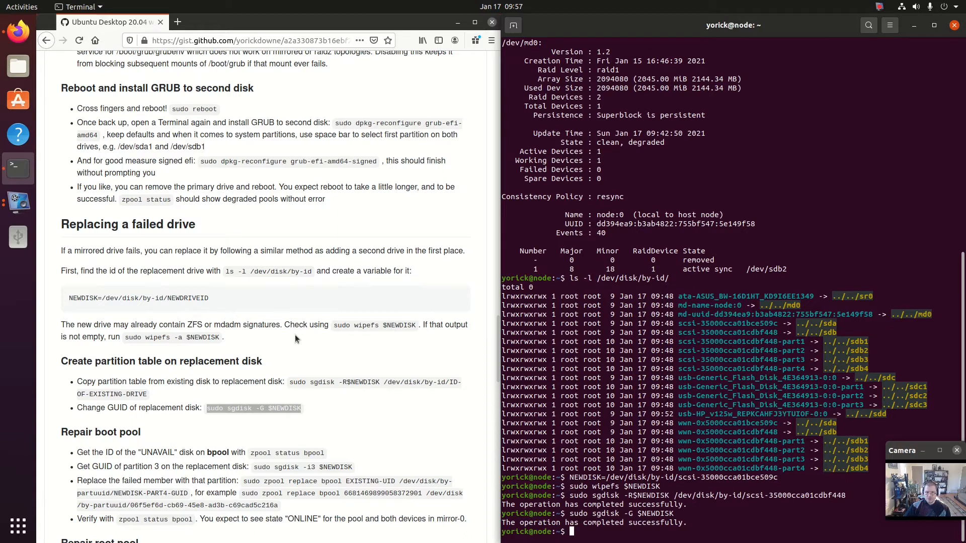
pyautogui.scroll(-3)
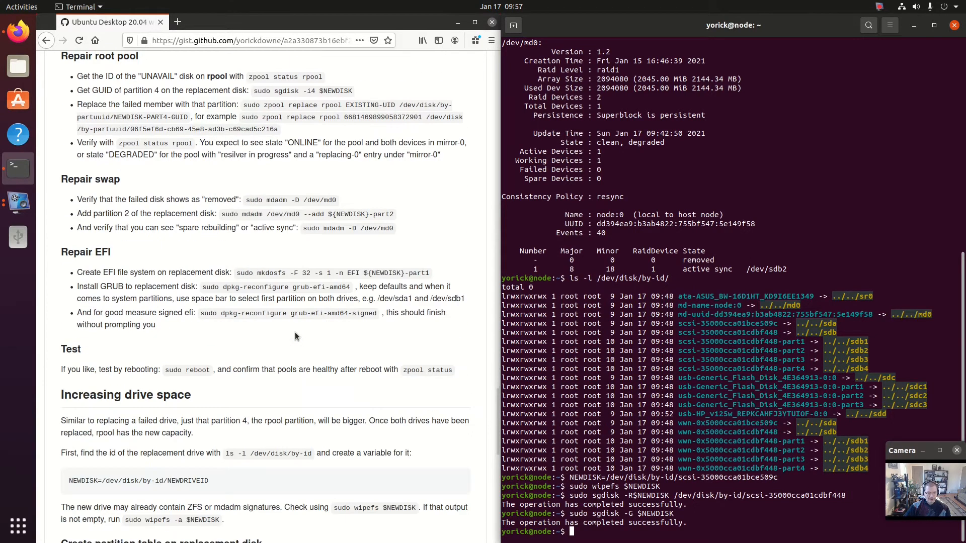
pyautogui.scroll(-3)
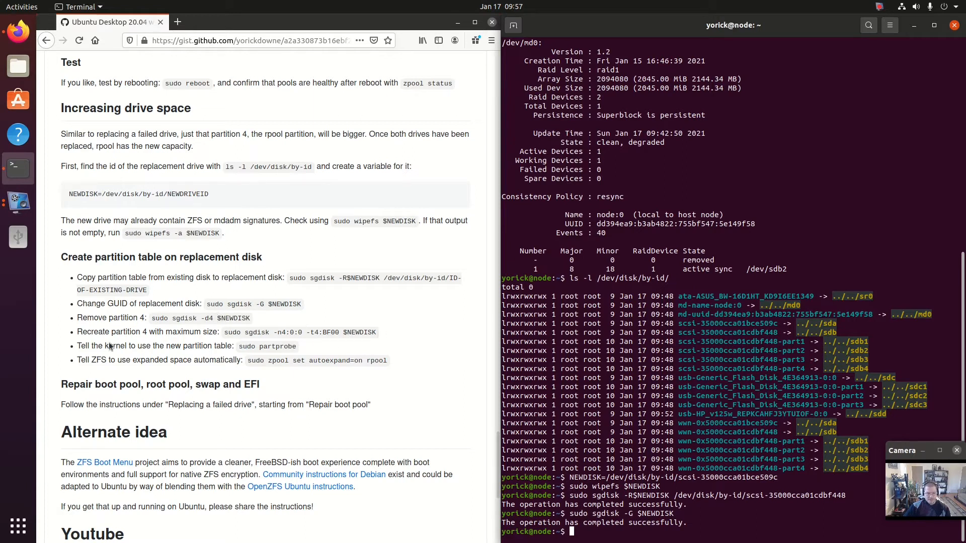
pyautogui.moveTo(276, 346)
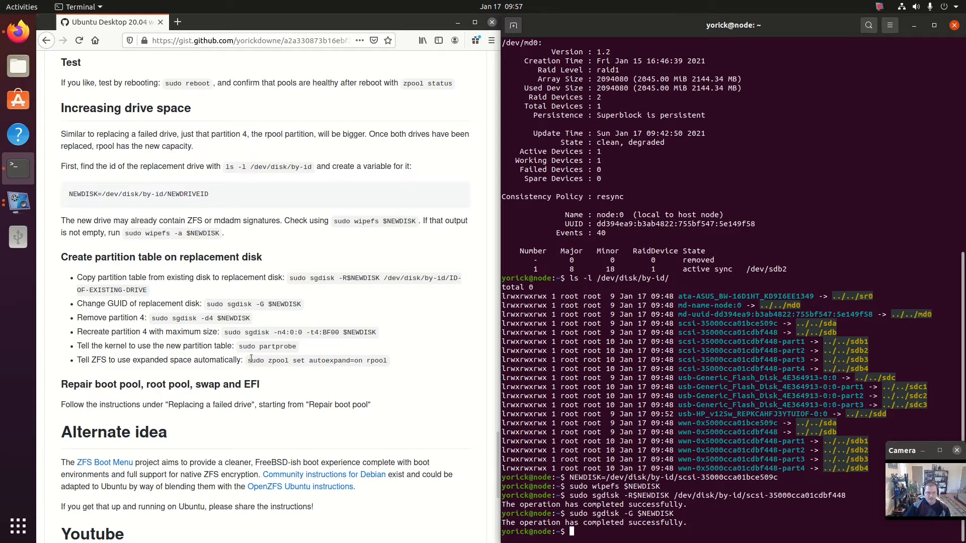
pyautogui.moveTo(369, 370)
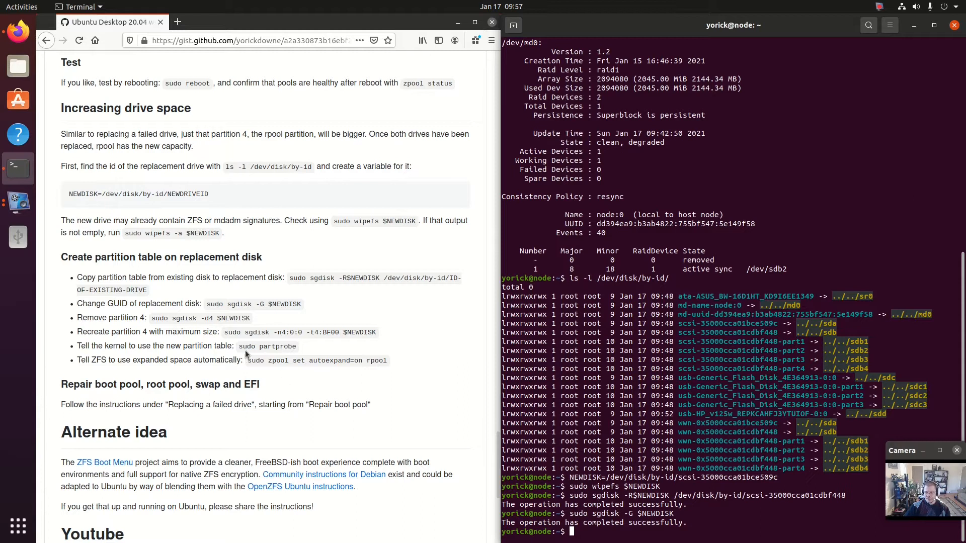
pyautogui.moveTo(286, 336)
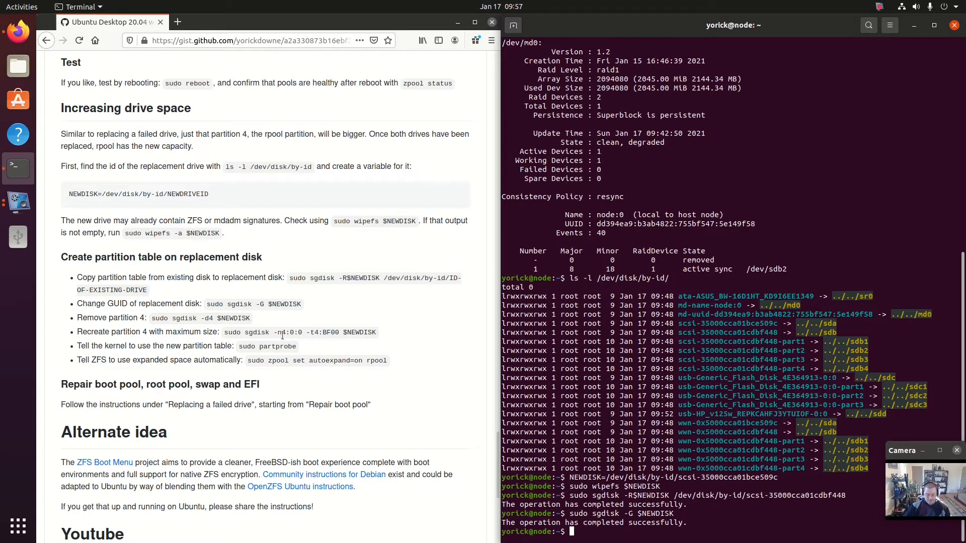
pyautogui.scroll(3)
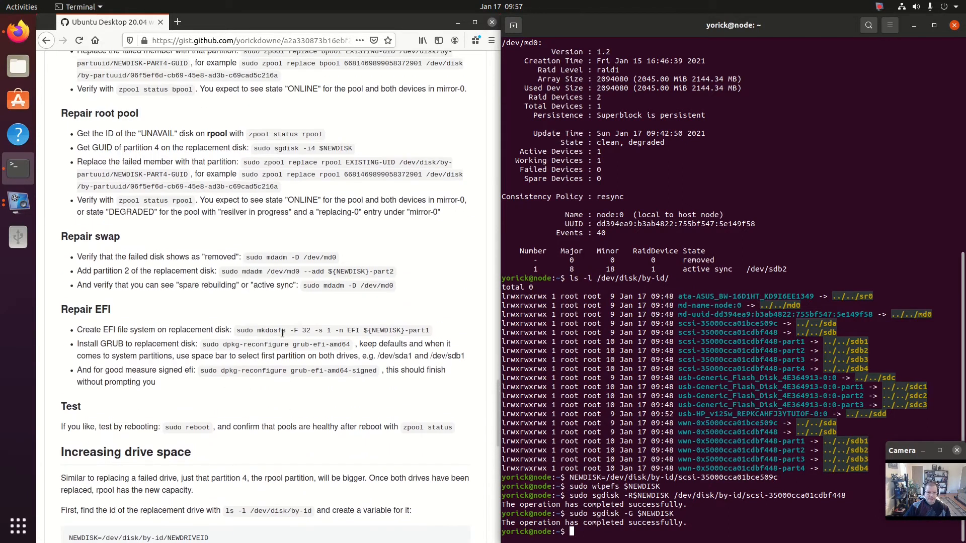
pyautogui.scroll(3)
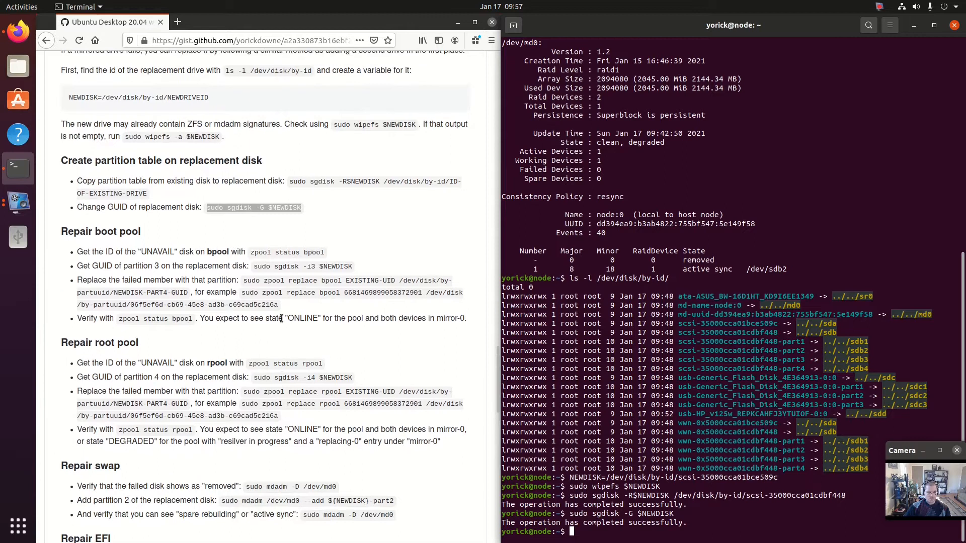
pyautogui.scroll(3)
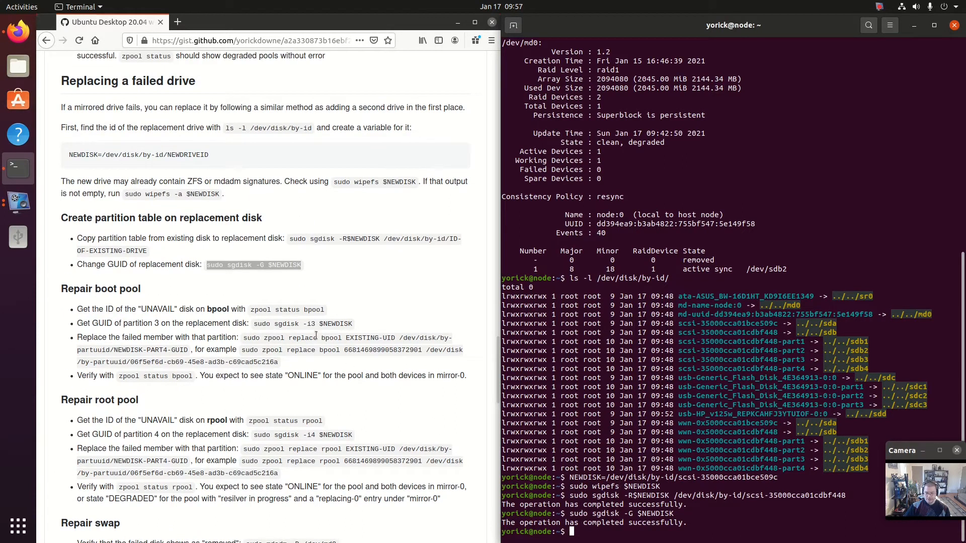
pyautogui.moveTo(249, 310)
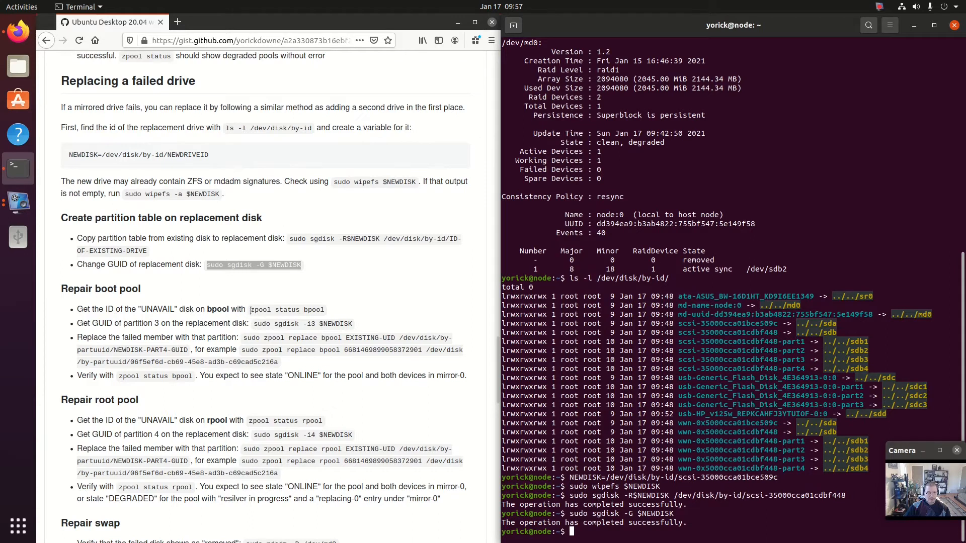
# Step: Check bpool status and look up partition 3's GUID with sudo sgdisk -i3 $NEWDISK
pyautogui.rightClick(287, 309)
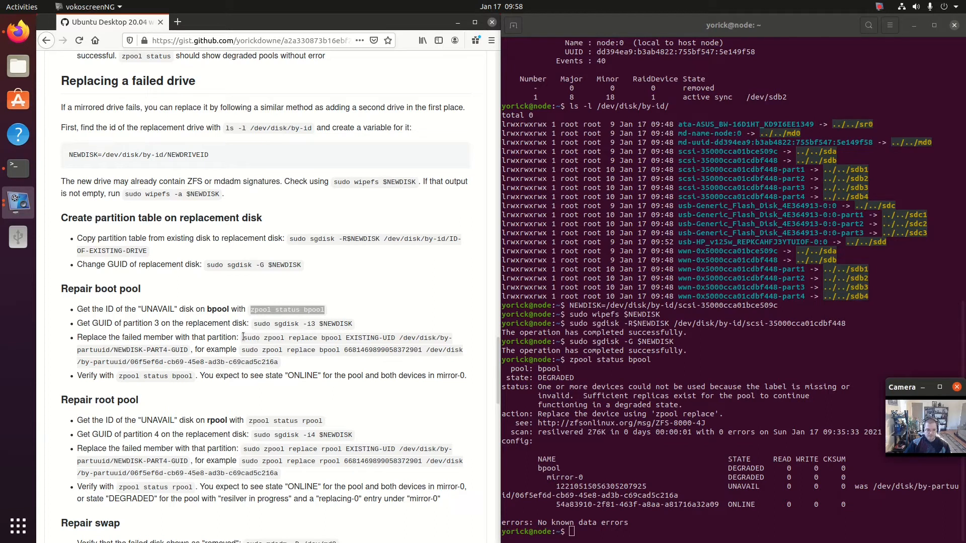
pyautogui.doubleClick(301, 324)
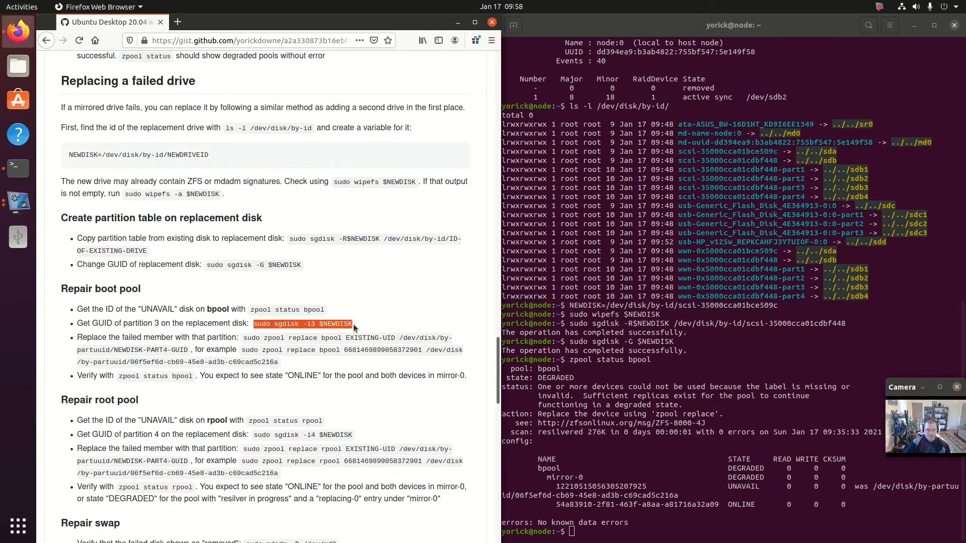
pyautogui.click(607, 458)
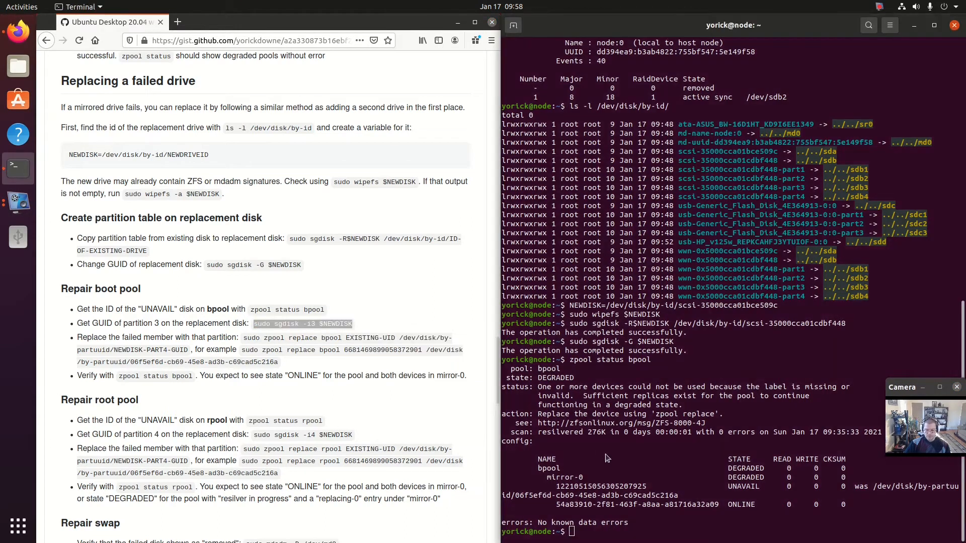
pyautogui.rightClick(607, 458)
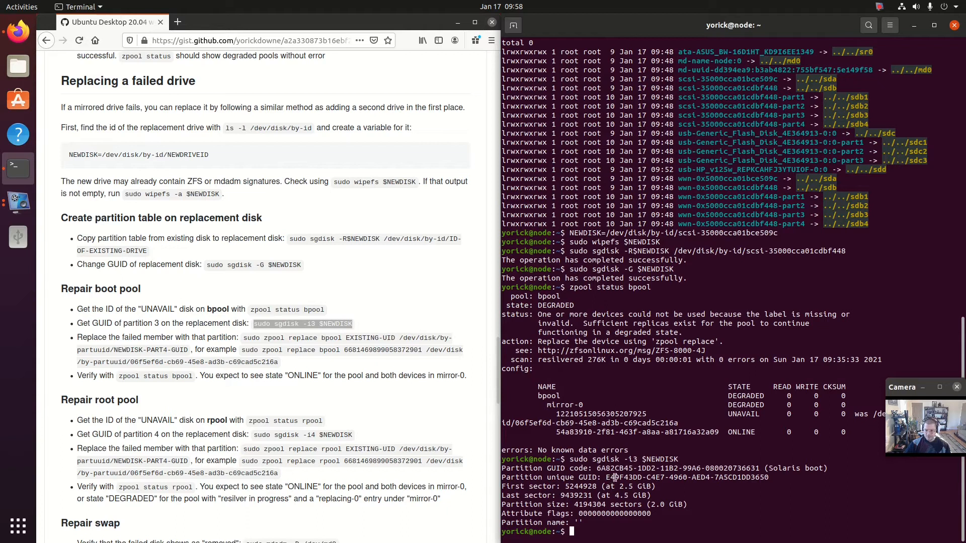
pyautogui.moveTo(414, 368)
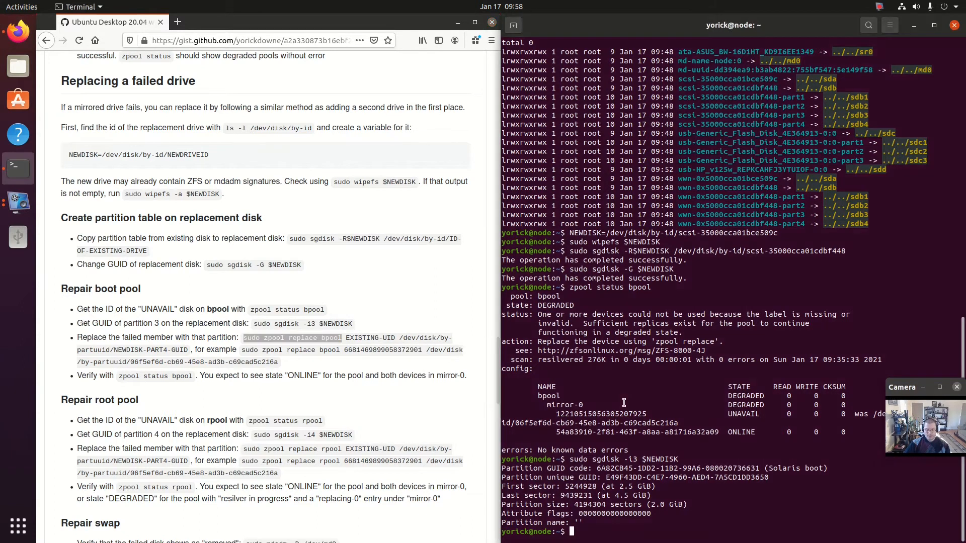
# Step: Replace bpool's unavailable member with partition 3's by-partuuid path, then verify bpool status
pyautogui.write('sudo zpool replace bpool')
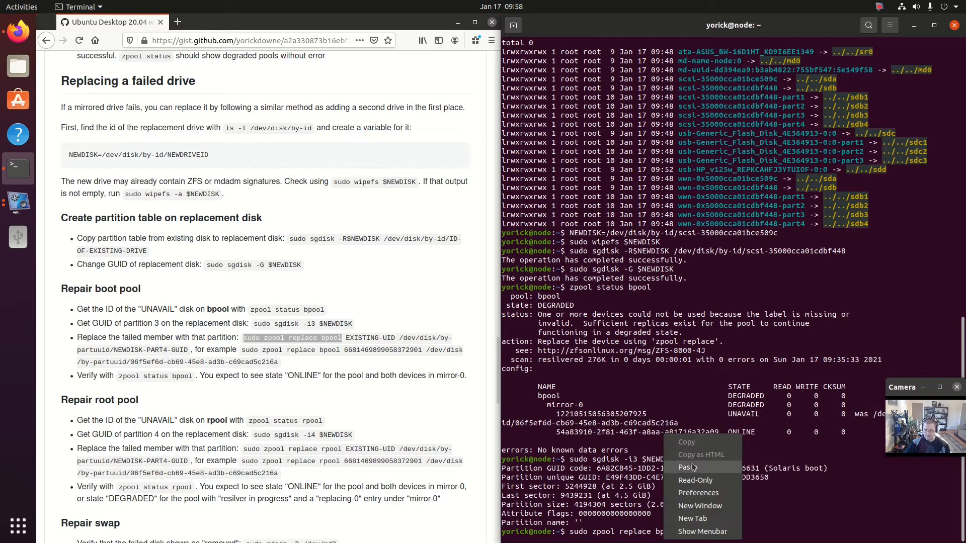
pyautogui.click(686, 466)
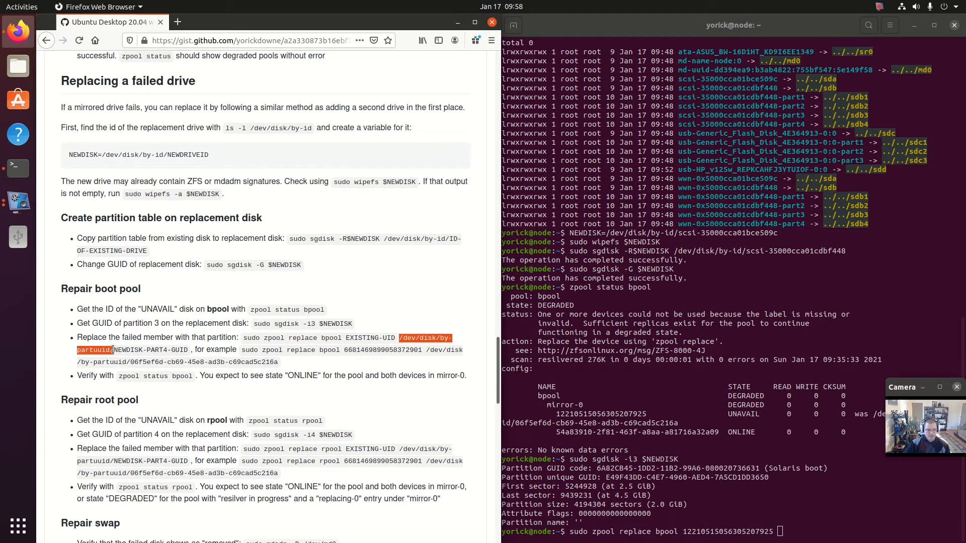
pyautogui.click(696, 434)
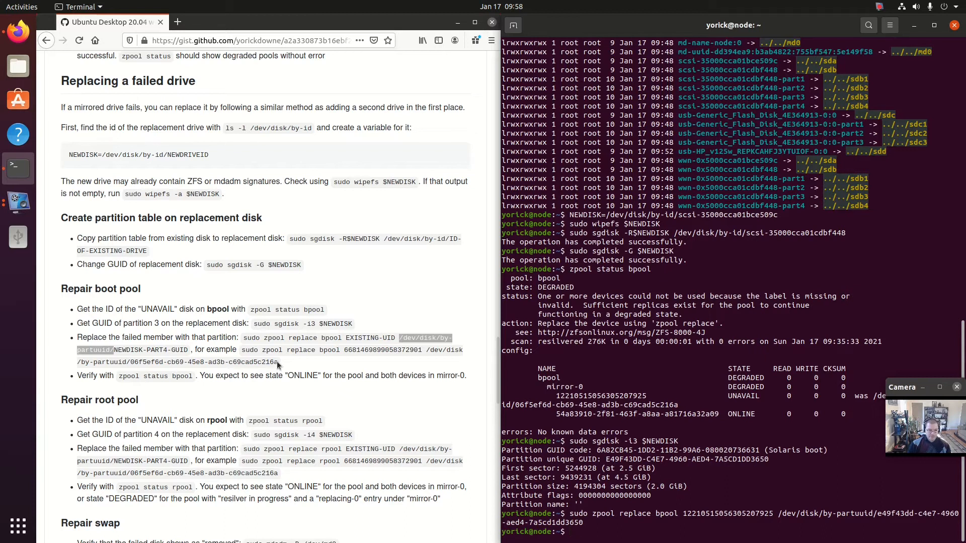
pyautogui.doubleClick(126, 376)
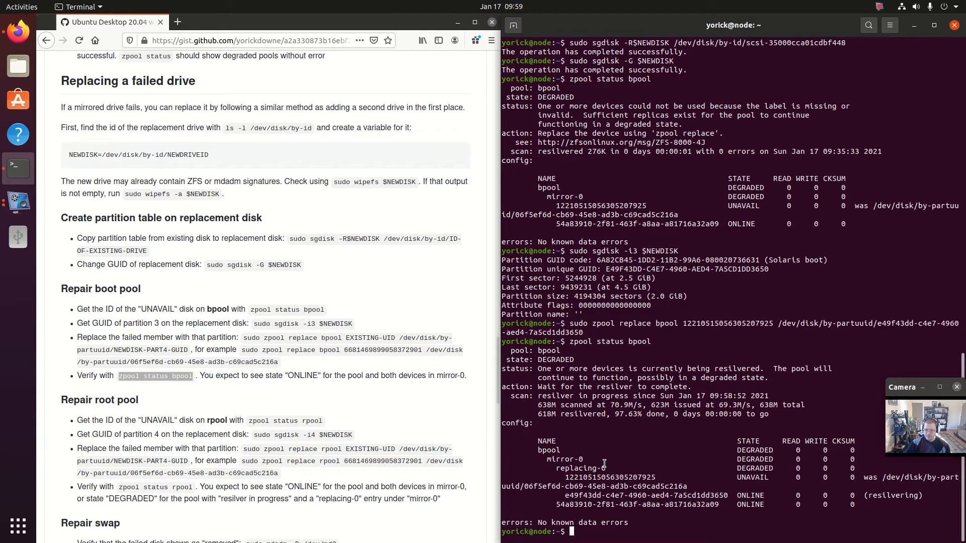
pyautogui.moveTo(663, 439)
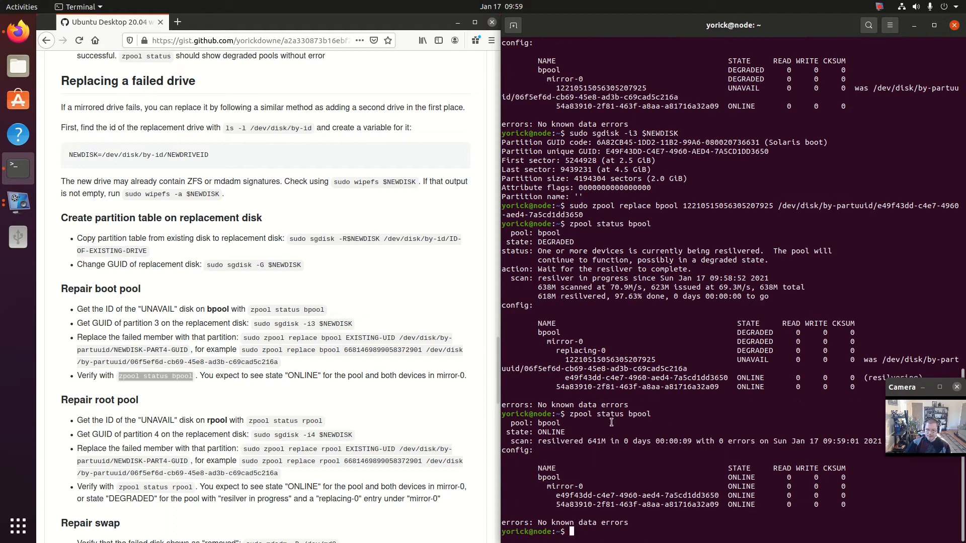
pyautogui.moveTo(708, 441)
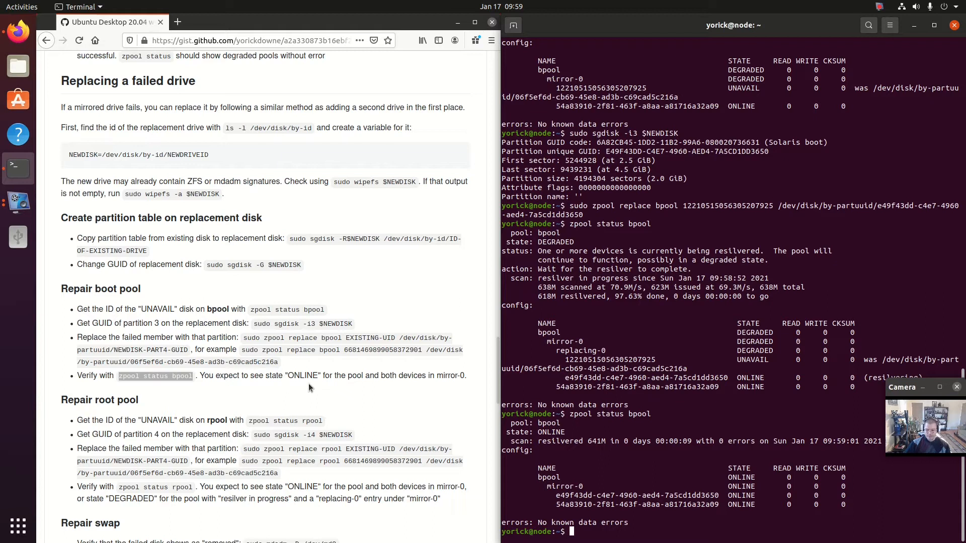
# Step: Check zpool status rpool to find the UNAVAIL member
pyautogui.scroll(-3)
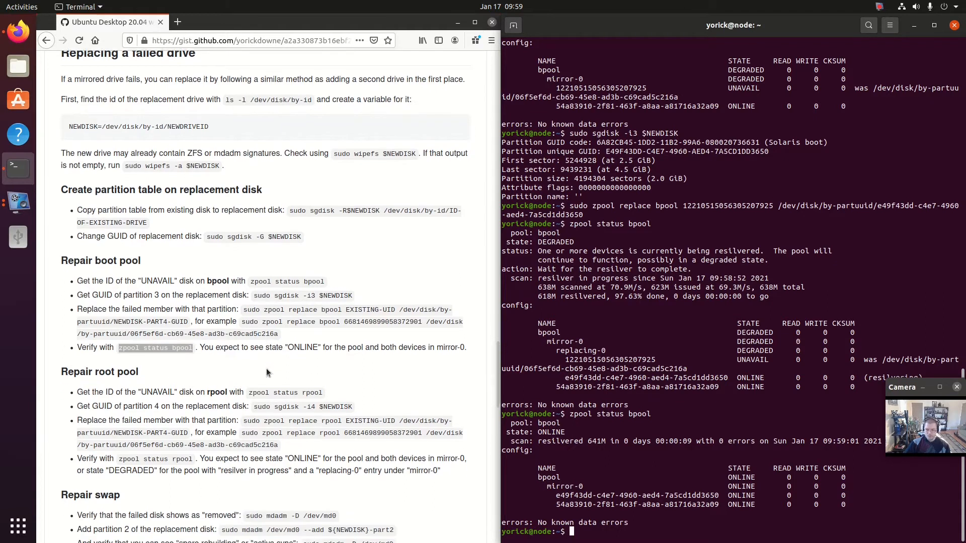
pyautogui.doubleClick(284, 392)
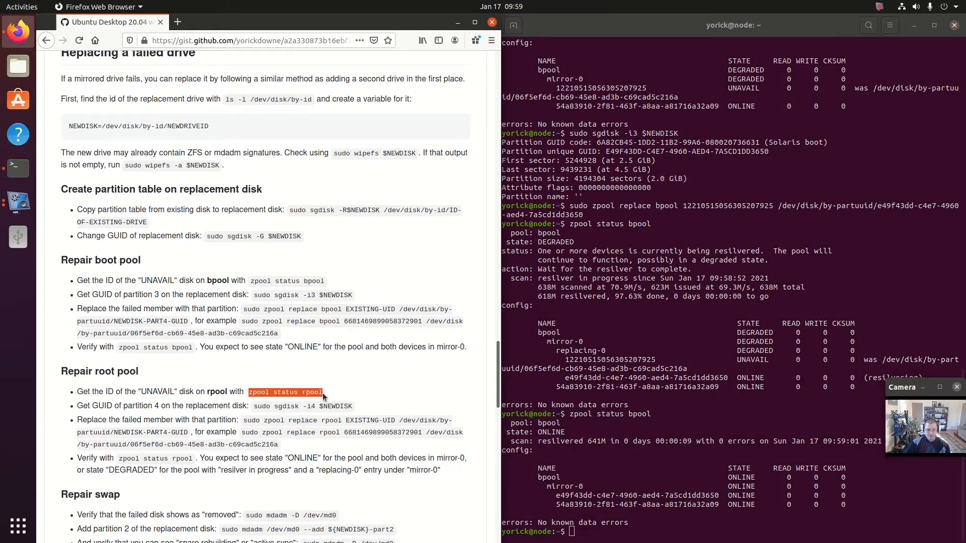
pyautogui.rightClick(566, 419)
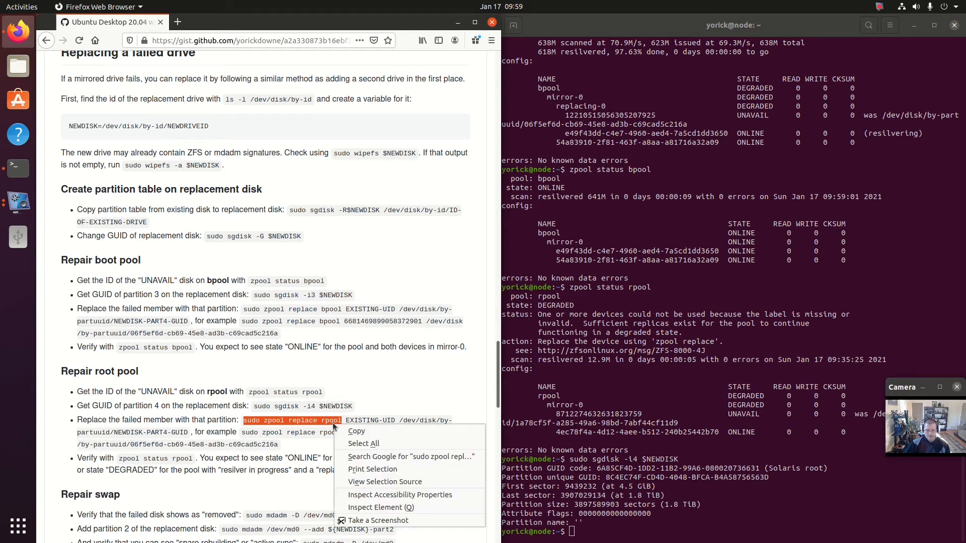
pyautogui.rightClick(605, 435)
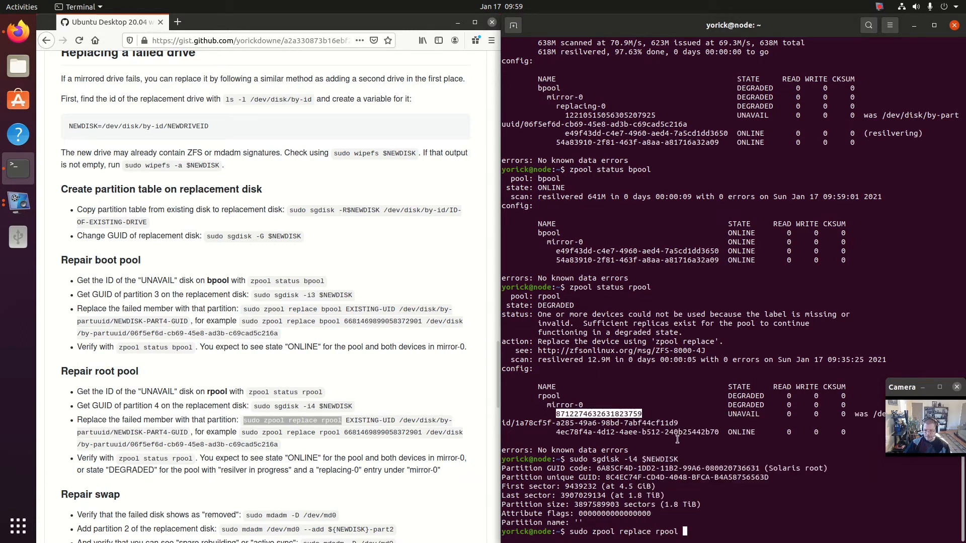
pyautogui.write('8712274632631823759')
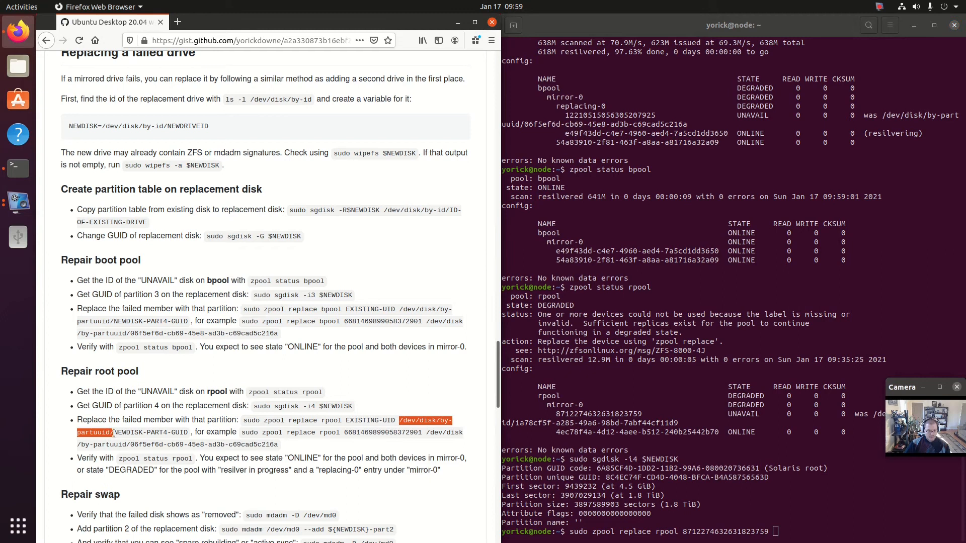
pyautogui.rightClick(746, 442)
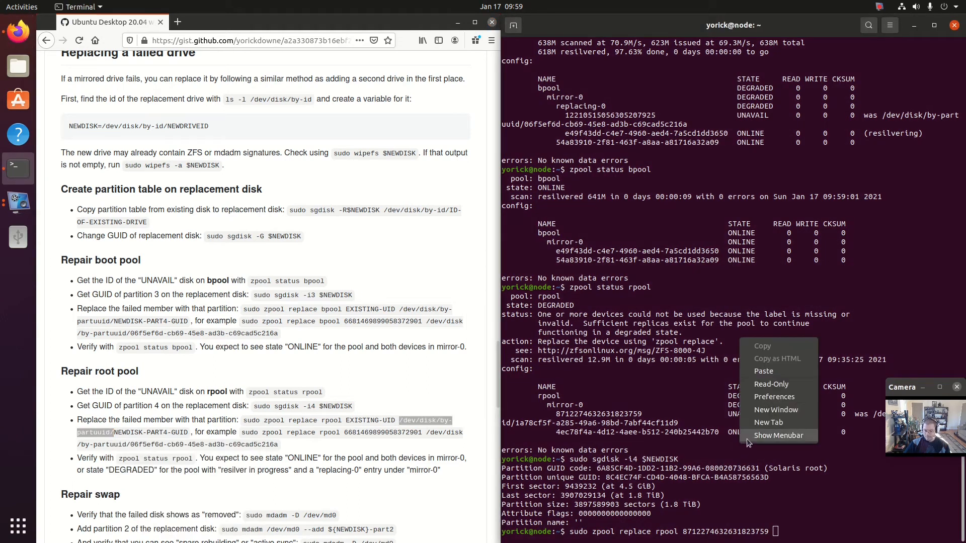
pyautogui.click(763, 370)
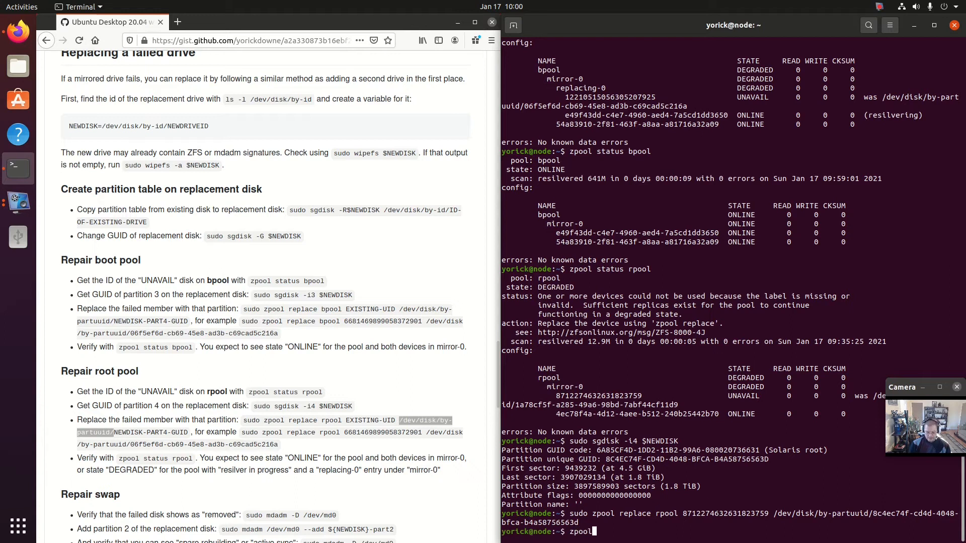
pyautogui.write('status ro')
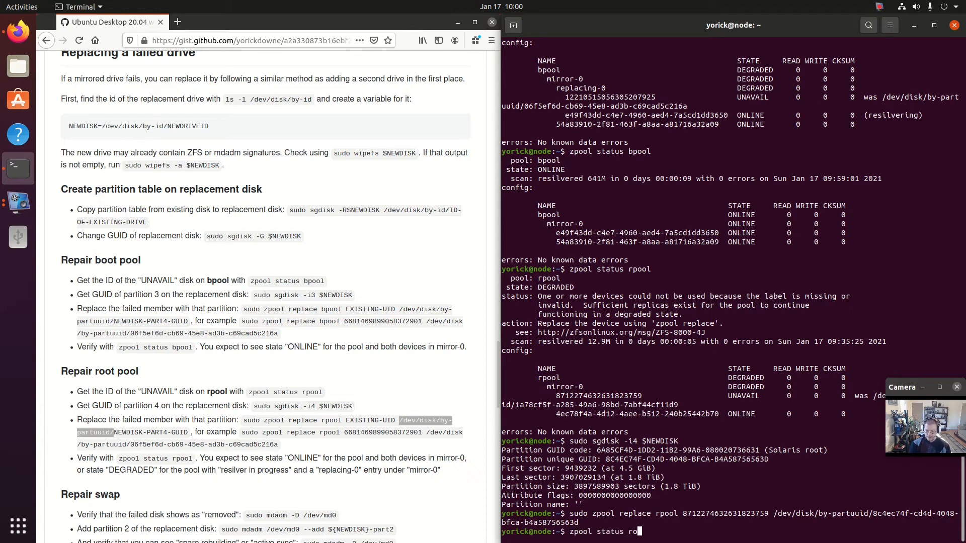
pyautogui.press('Return')
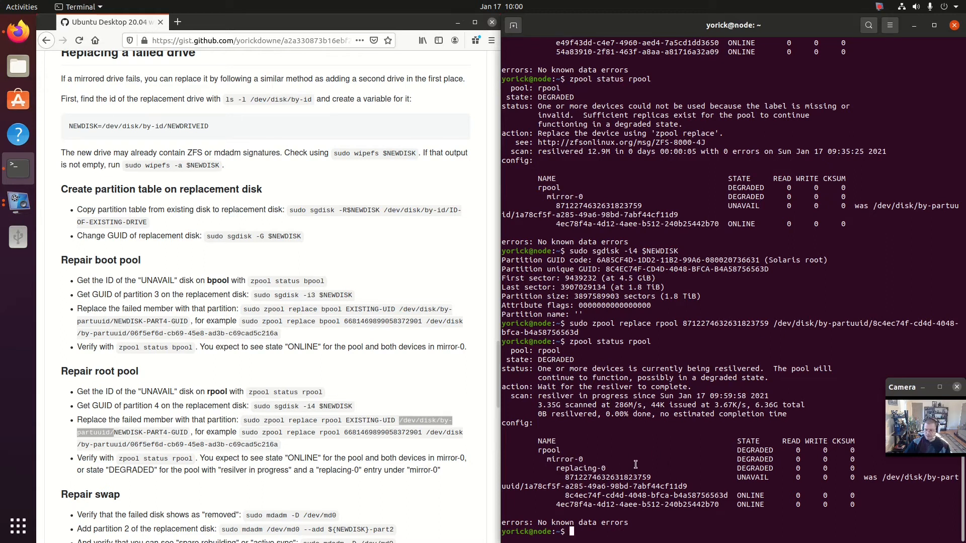
pyautogui.moveTo(585, 519)
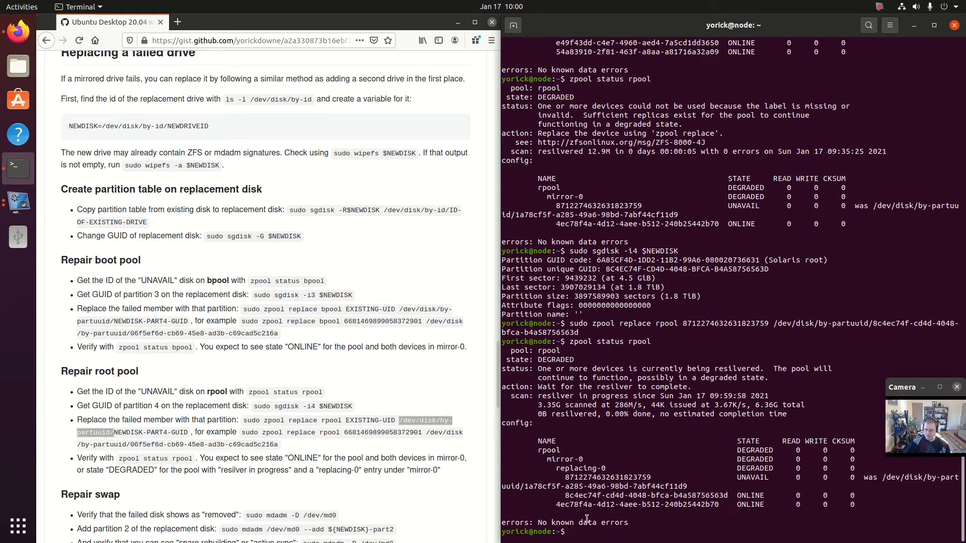
# Step: Add ${NEWDISK}-part2 to swap array md0 with sudo mdadm /dev/md0 --add
pyautogui.scroll(-3)
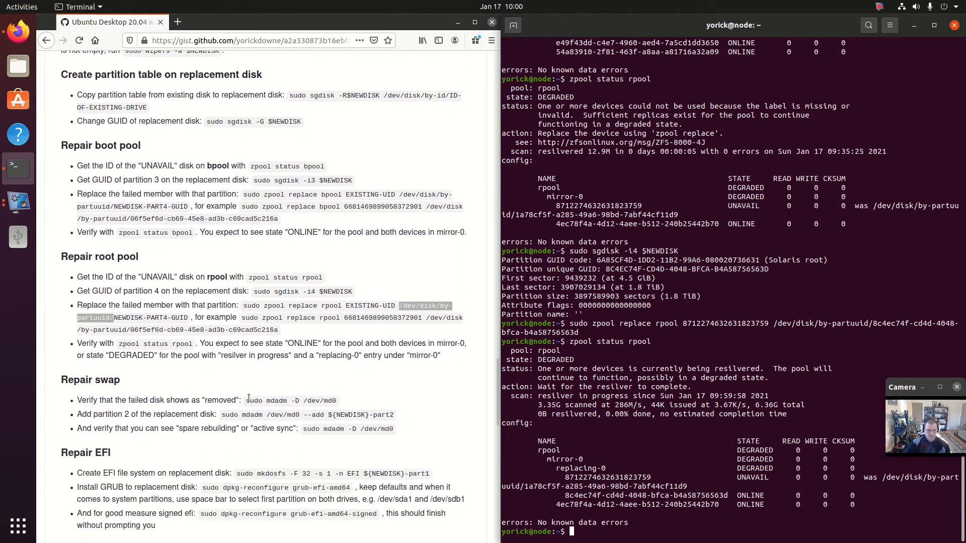
pyautogui.doubleClick(291, 400)
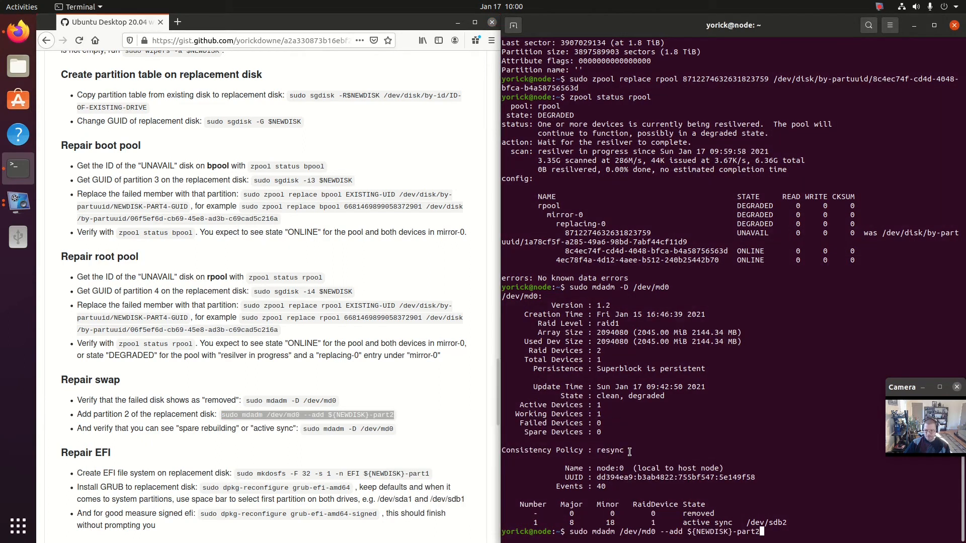
pyautogui.press('Return')
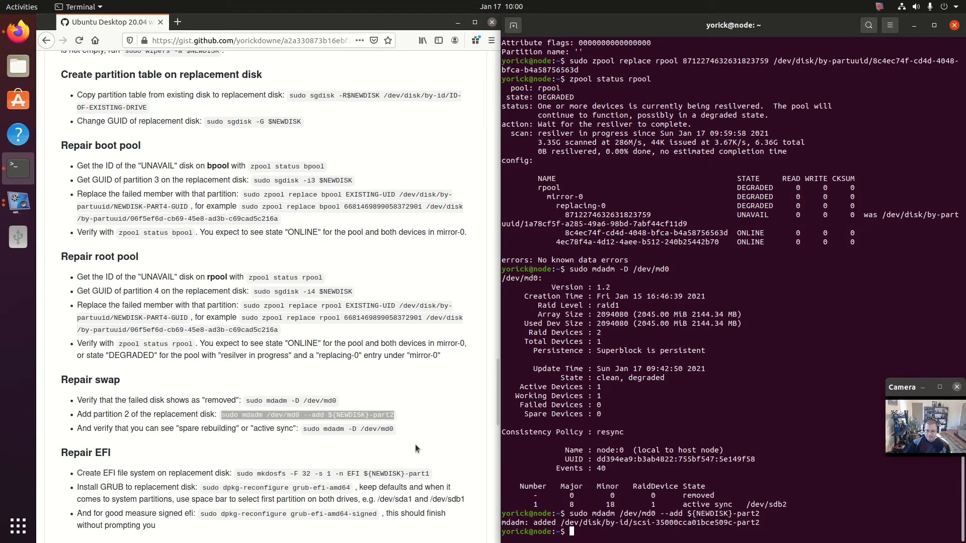
pyautogui.moveTo(301, 431)
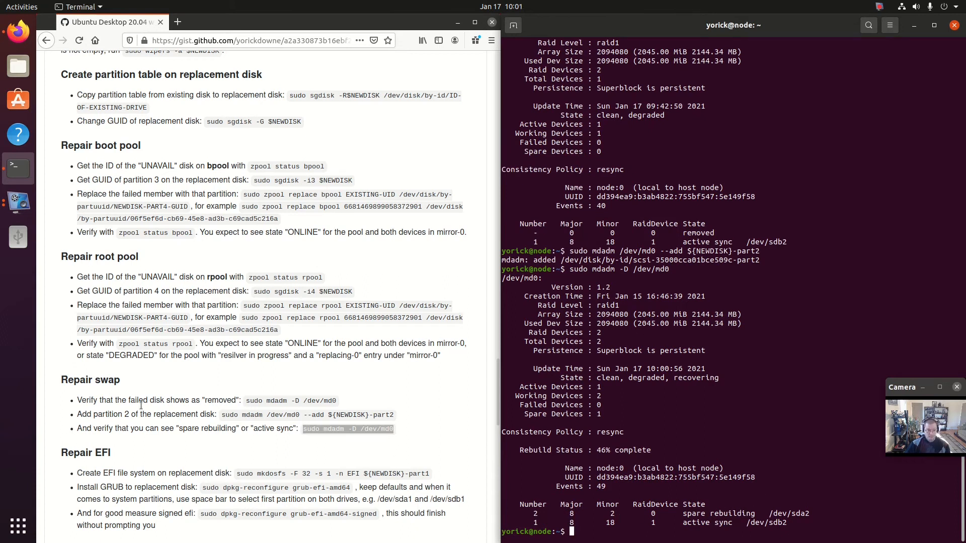
# Step: Format ${NEWDISK}-part1 as FAT32 with sudo mkdosfs -F 32 -s 1 -n EFI
pyautogui.scroll(-3)
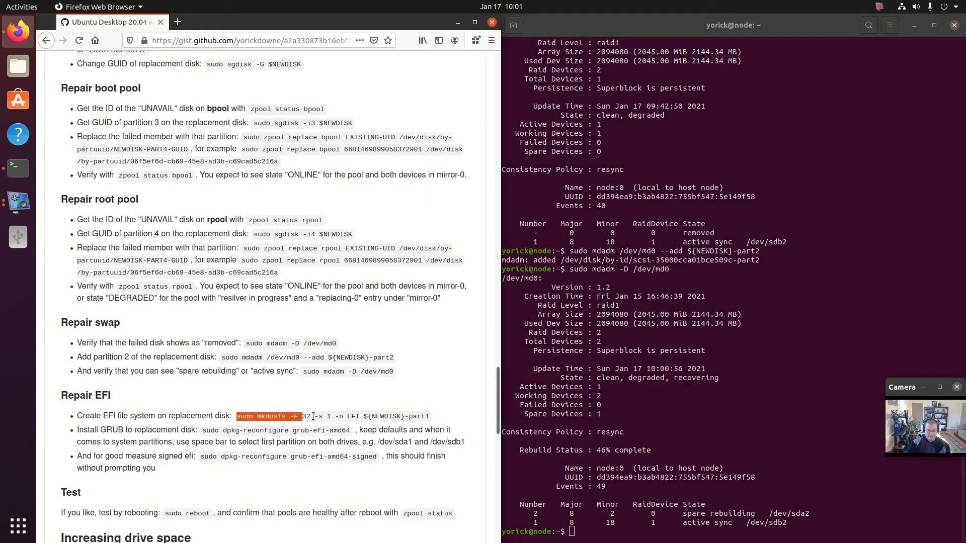
pyautogui.rightClick(333, 416)
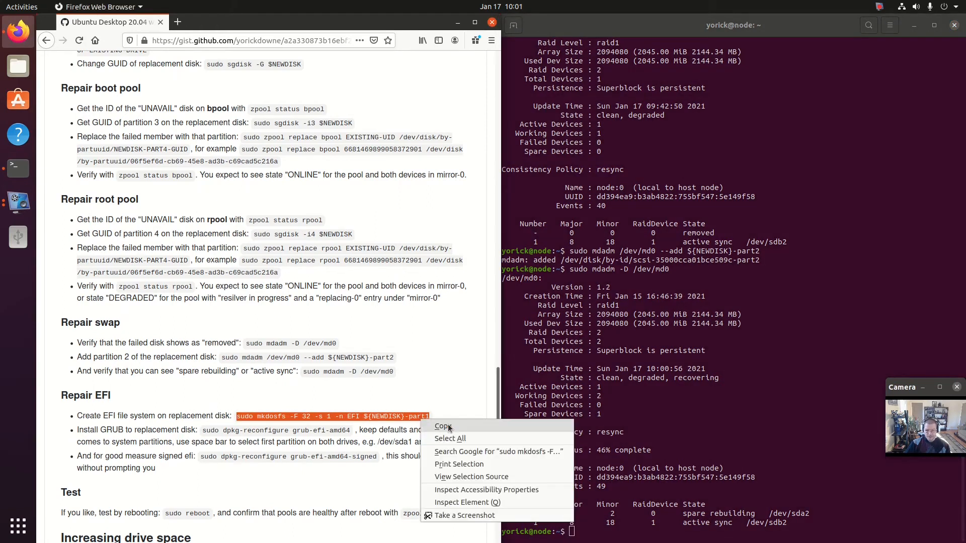
pyautogui.click(442, 426)
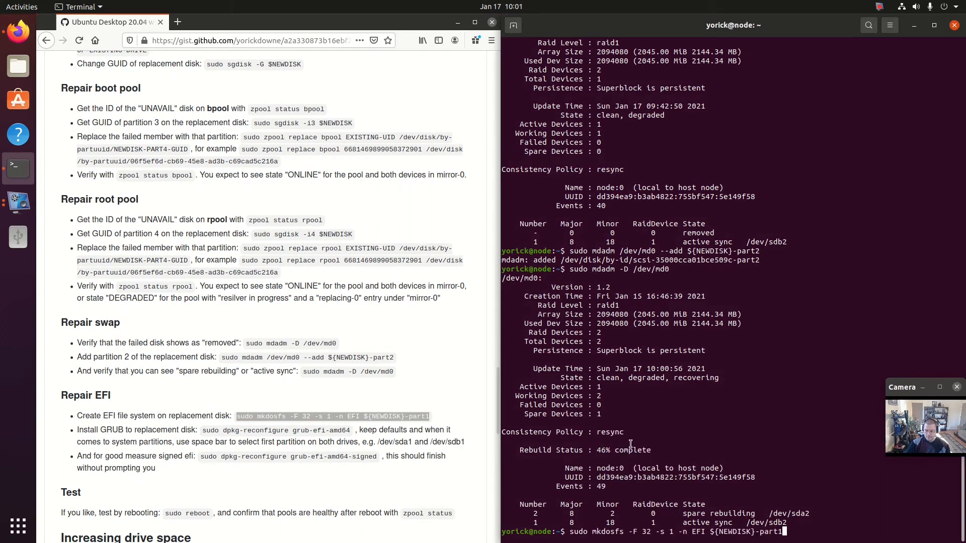
pyautogui.press('Return')
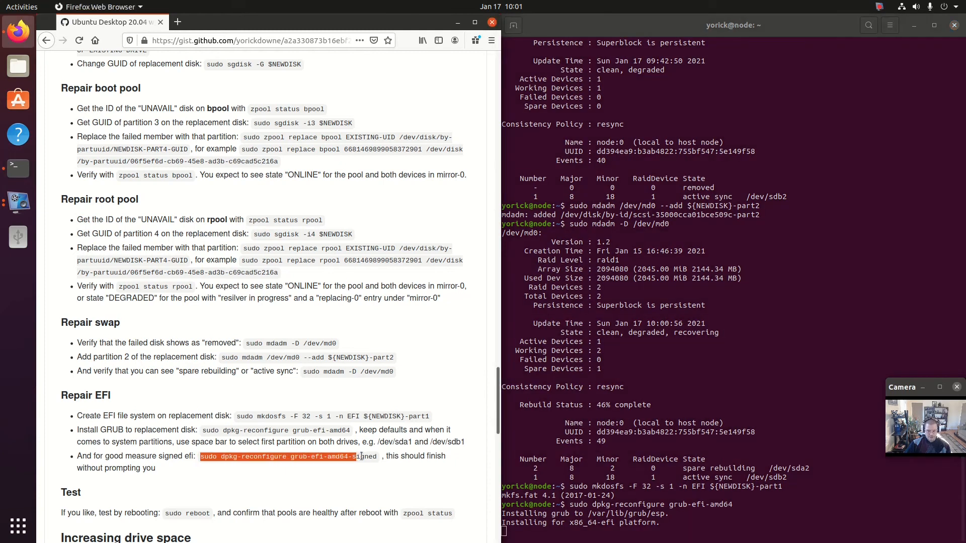
# Step: Reconfigure grub-efi-amd64 and grub-efi-amd64-signed to reinstall GRUB for EFI
pyautogui.rightClick(362, 456)
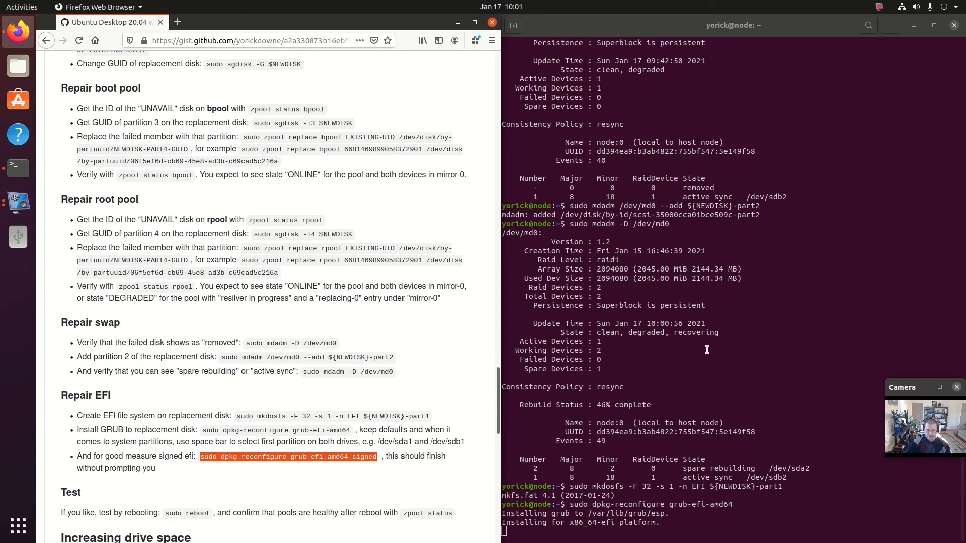
pyautogui.scroll(-3)
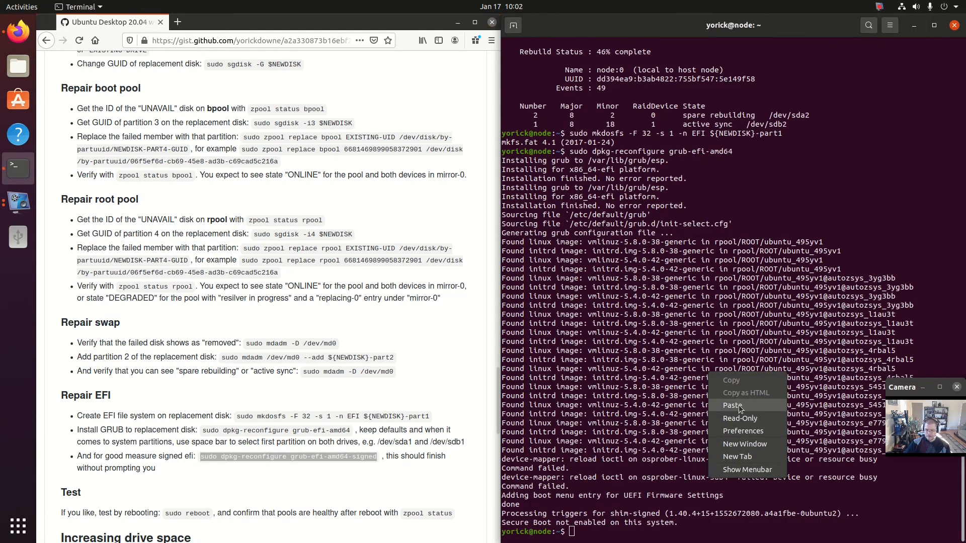
pyautogui.click(732, 405)
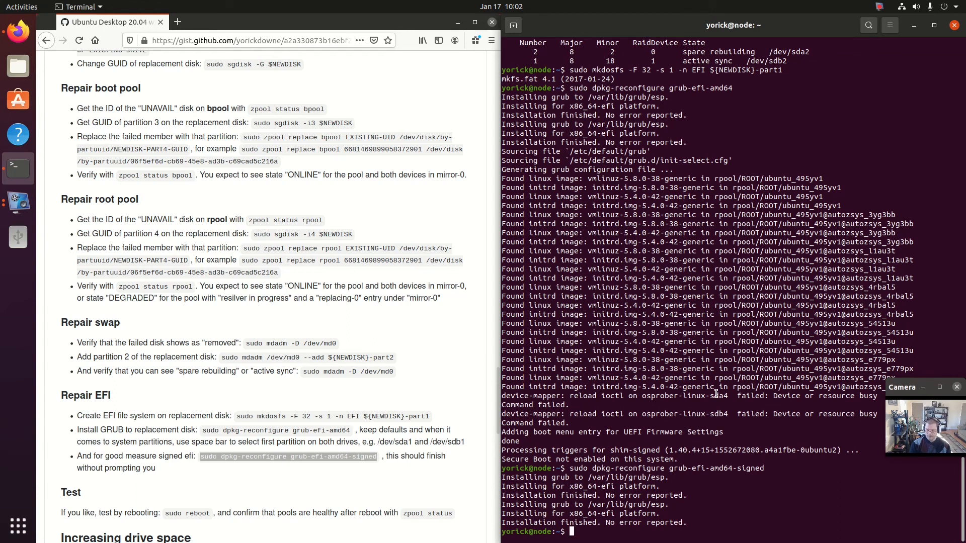
# Step: Run zpool status and sudo mdadm -D /dev/md0 to check pool and swap device states
pyautogui.write('zpool status')
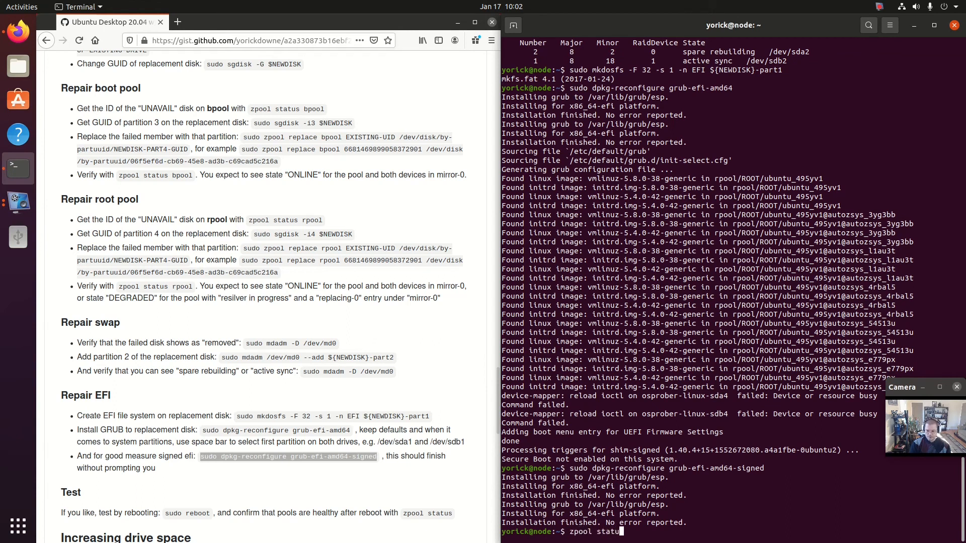
pyautogui.press('Return')
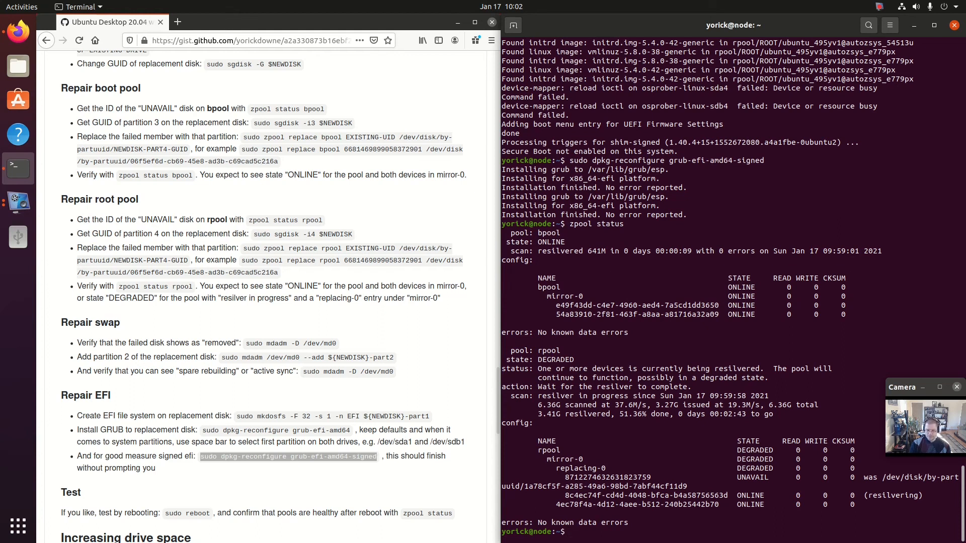
pyautogui.write('sudo mdadm')
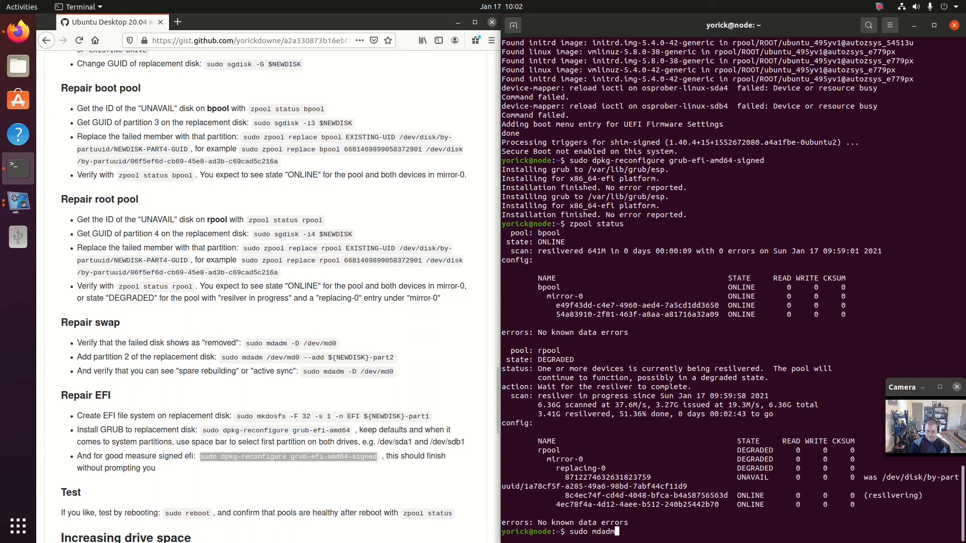
pyautogui.write('-D /dev/md')
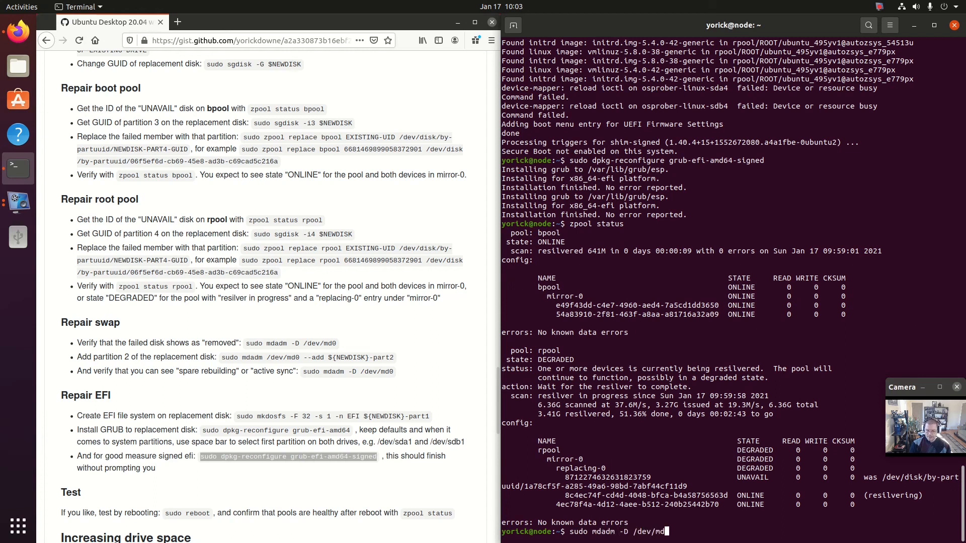
pyautogui.press('Return')
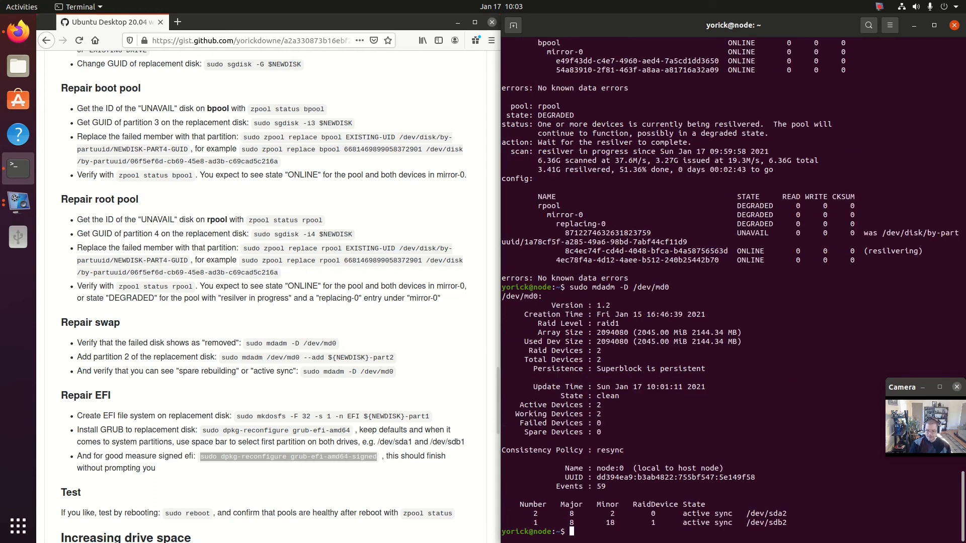